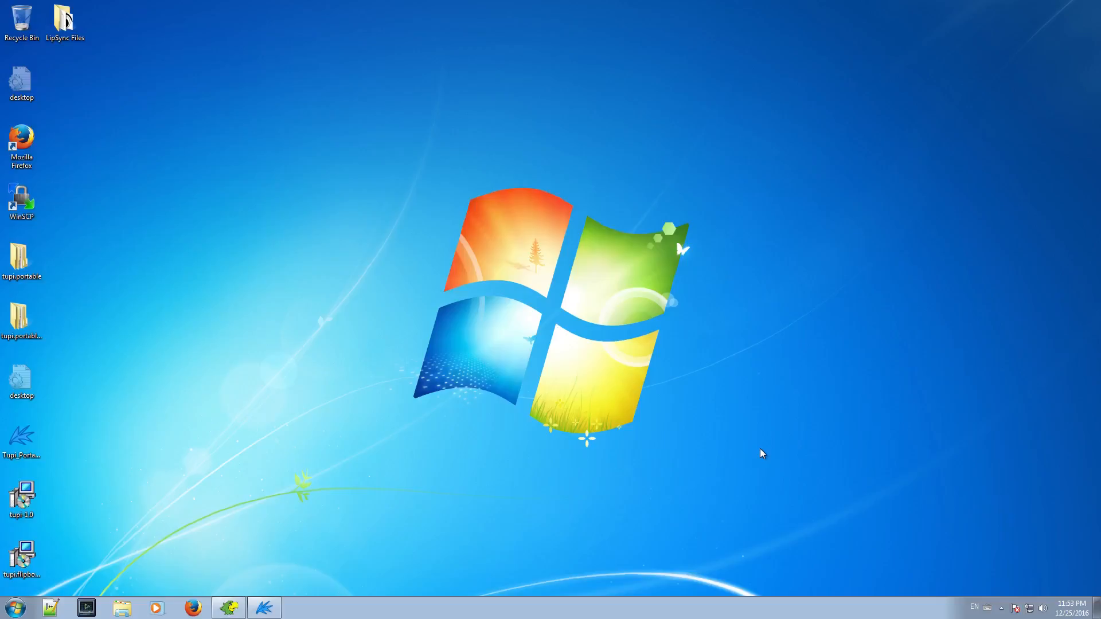
mouse_move(204, 140)
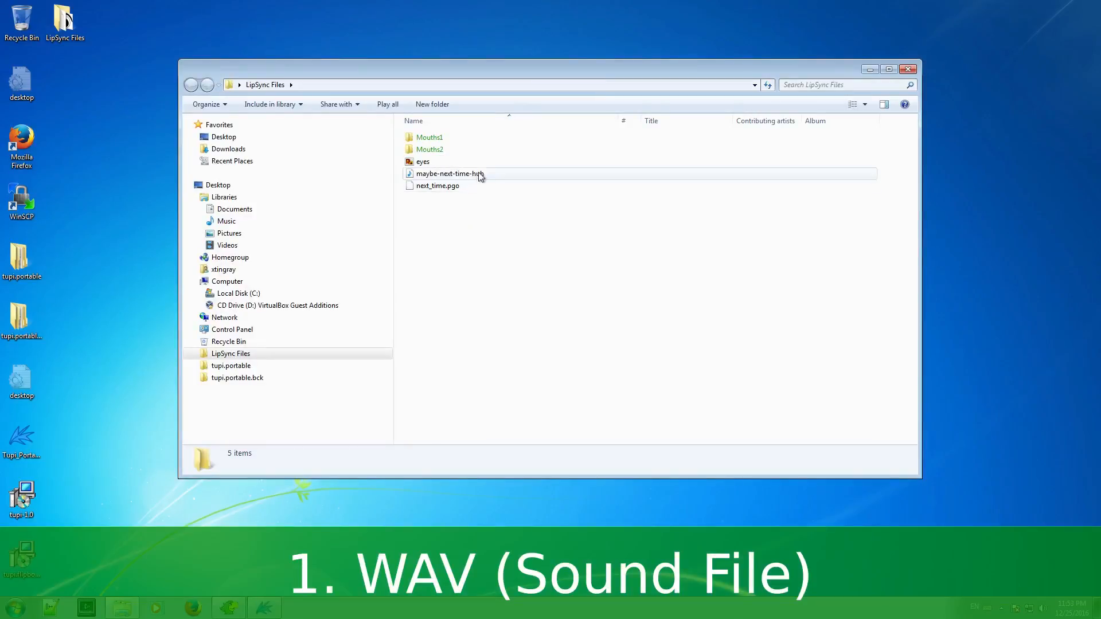
- Play the maybe-next-time-huh WAV file from the LipSync Files folder in the media player
click(449, 173)
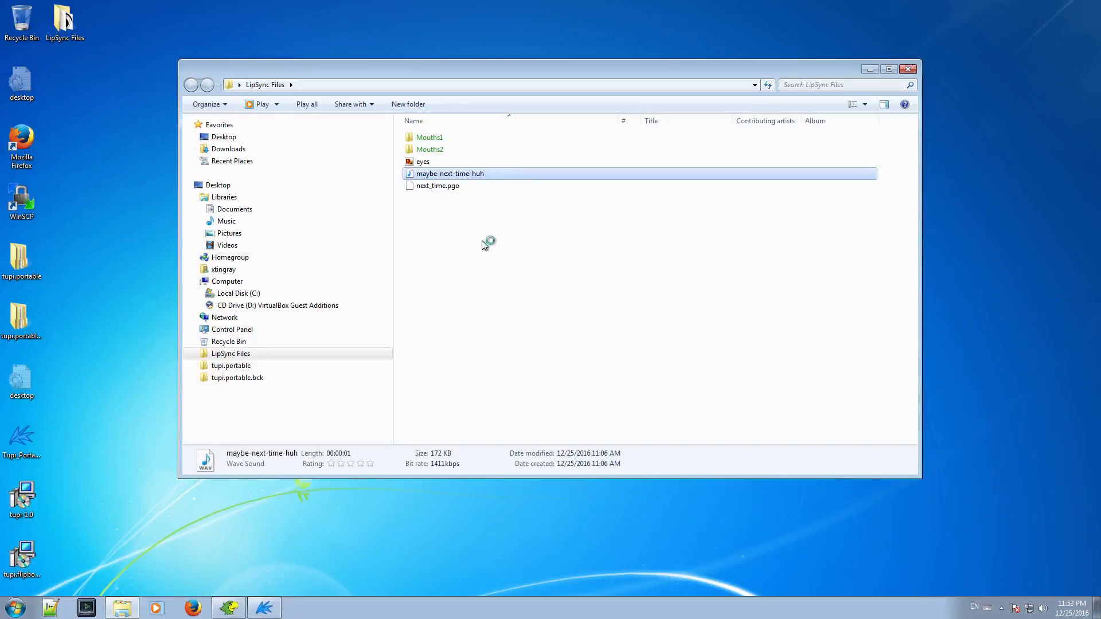
double_click(449, 173)
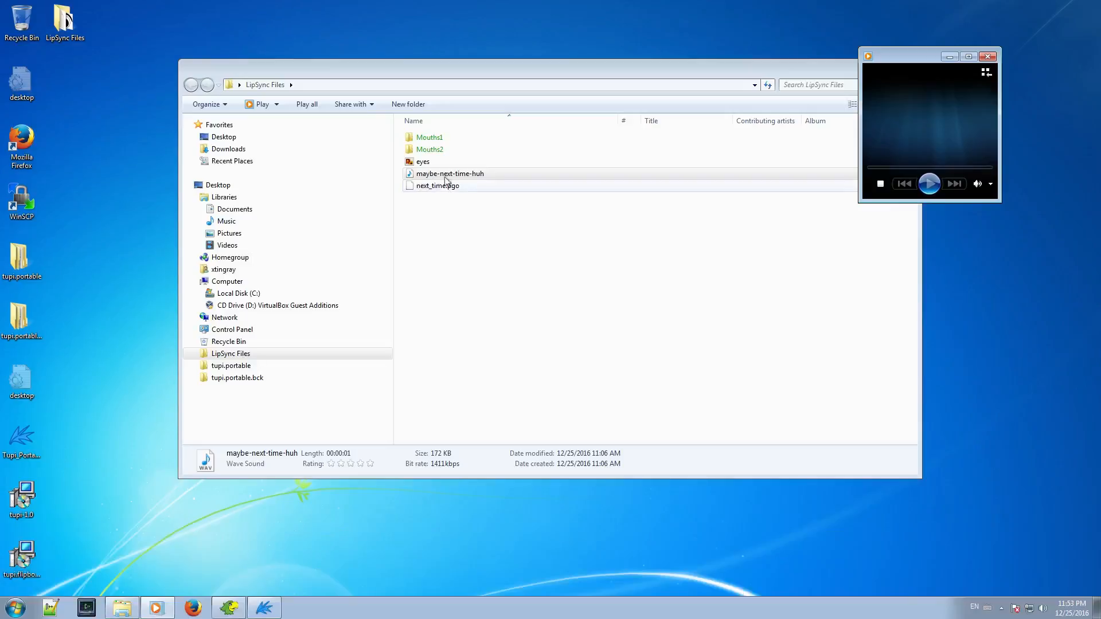
double_click(449, 173)
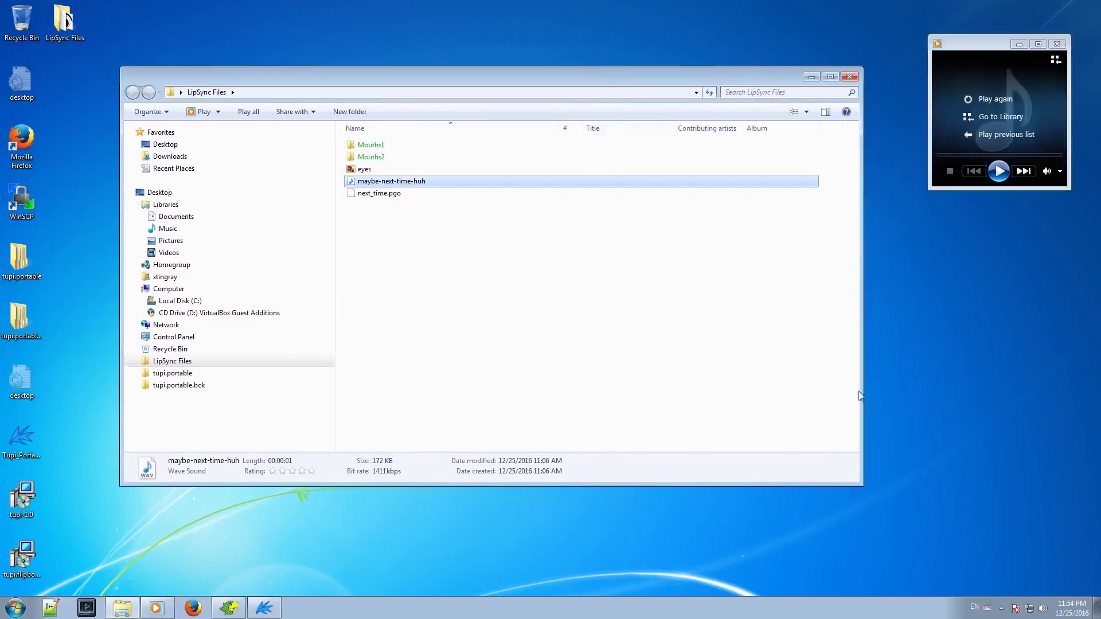
mouse_move(946, 364)
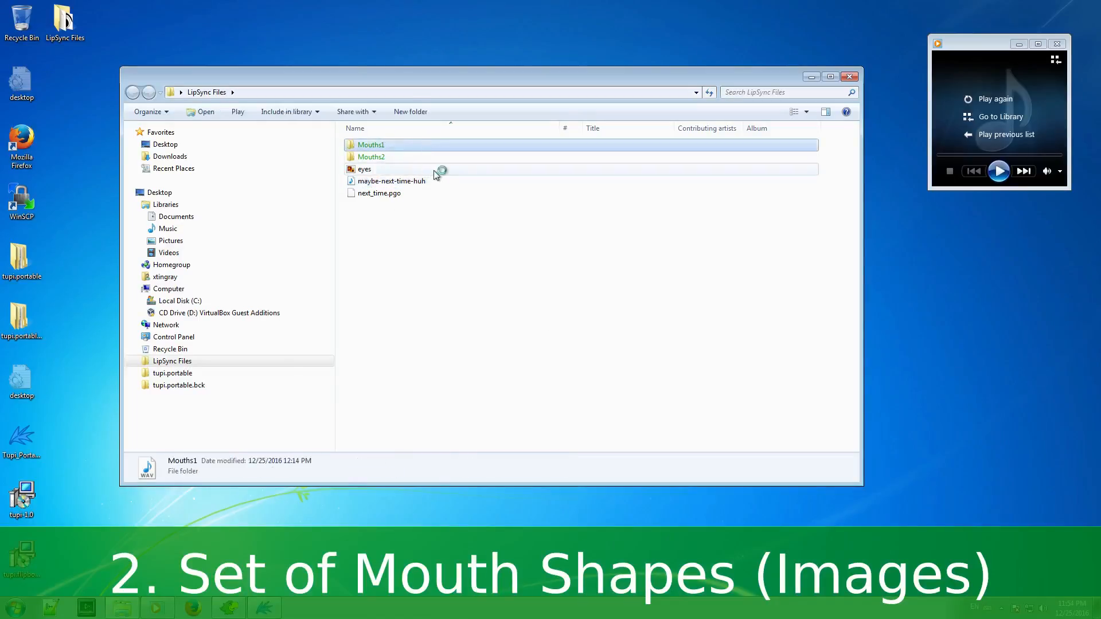
- Browse the Mouths1 folder of ten mouth-shape images, highlighting the WQ mouth
double_click(371, 145)
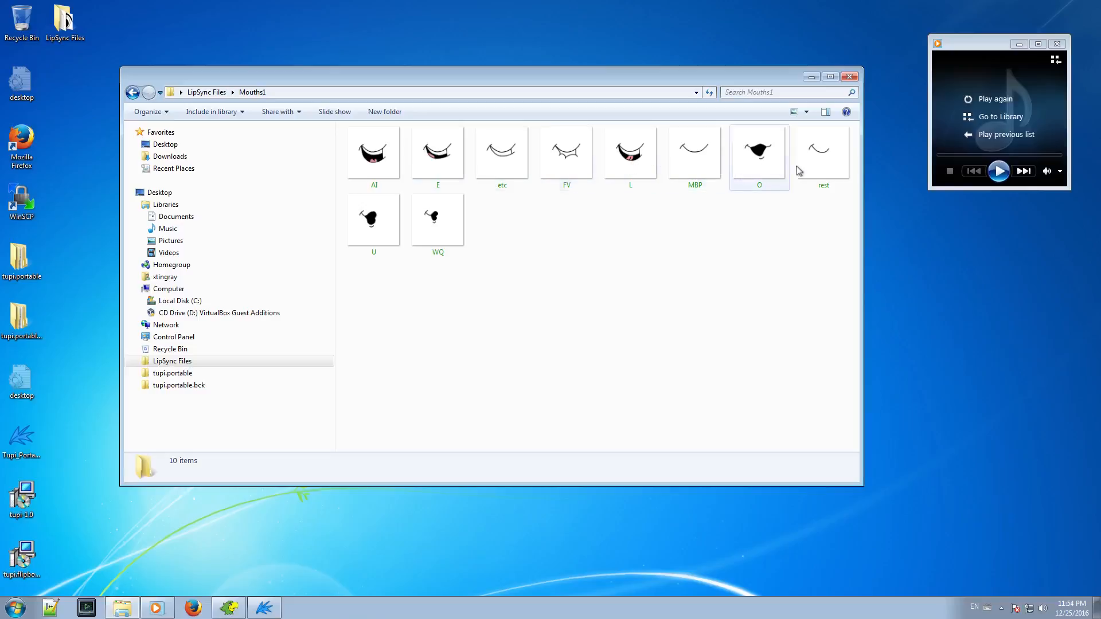
click(436, 218)
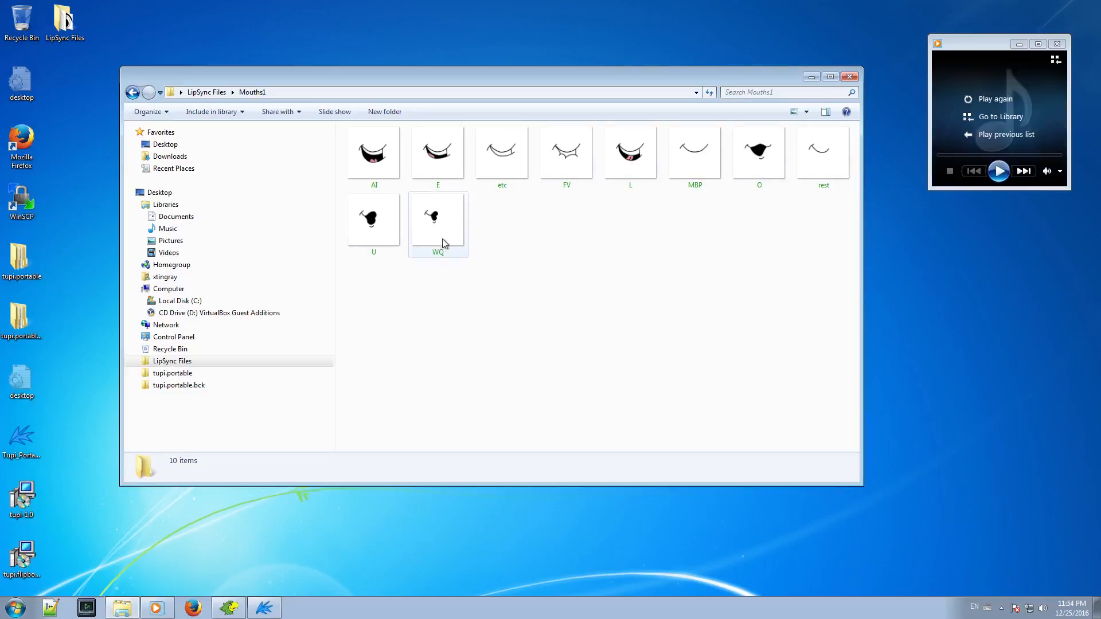
click(421, 449)
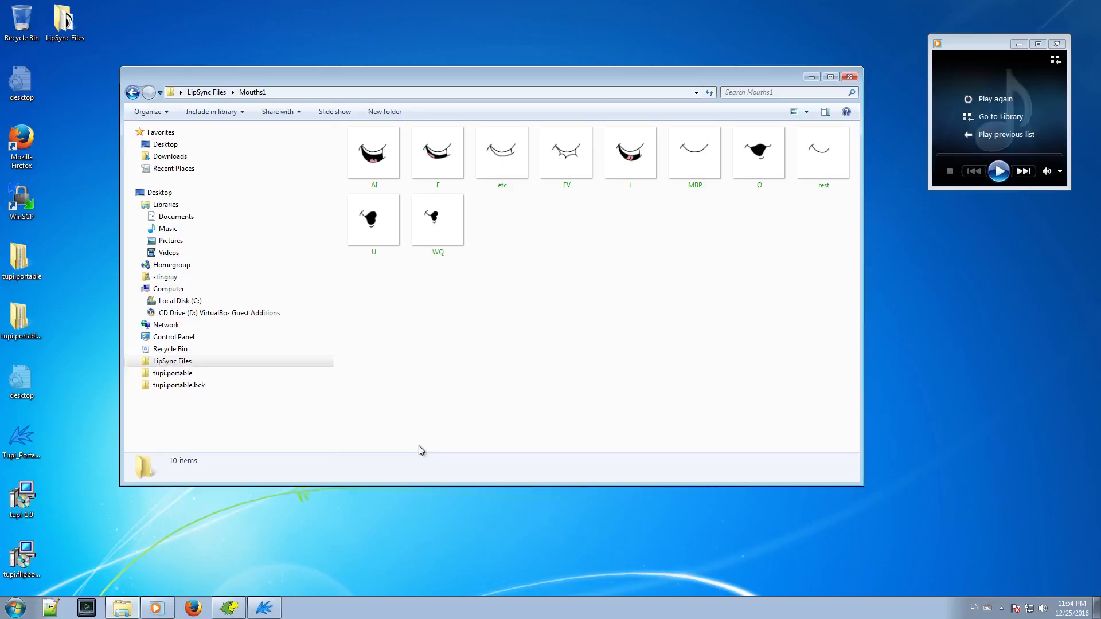
mouse_move(381, 301)
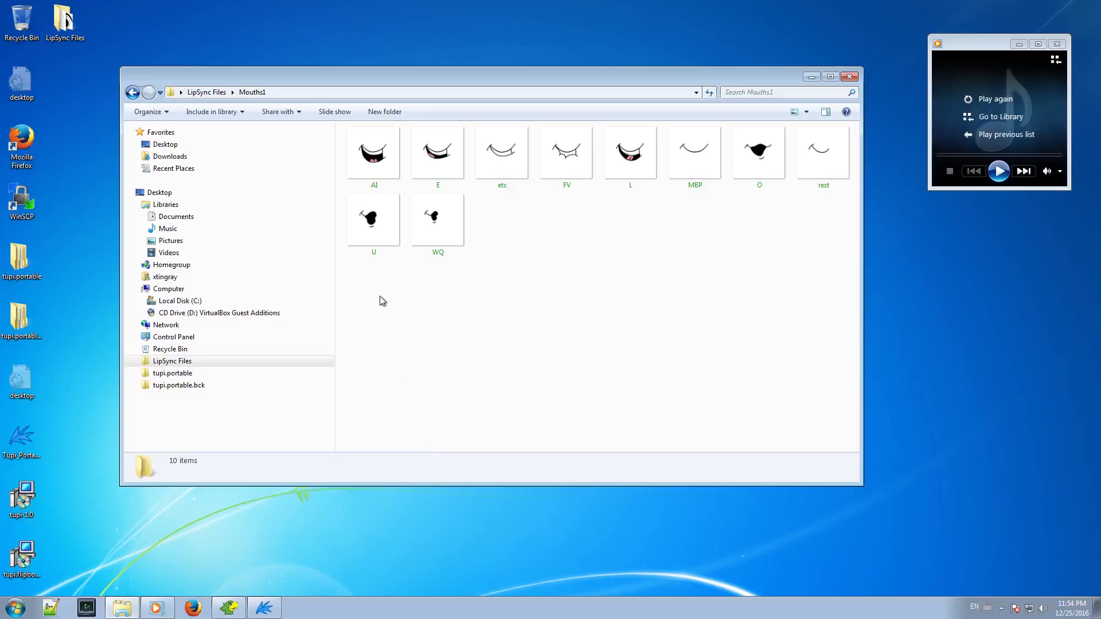
click(437, 152)
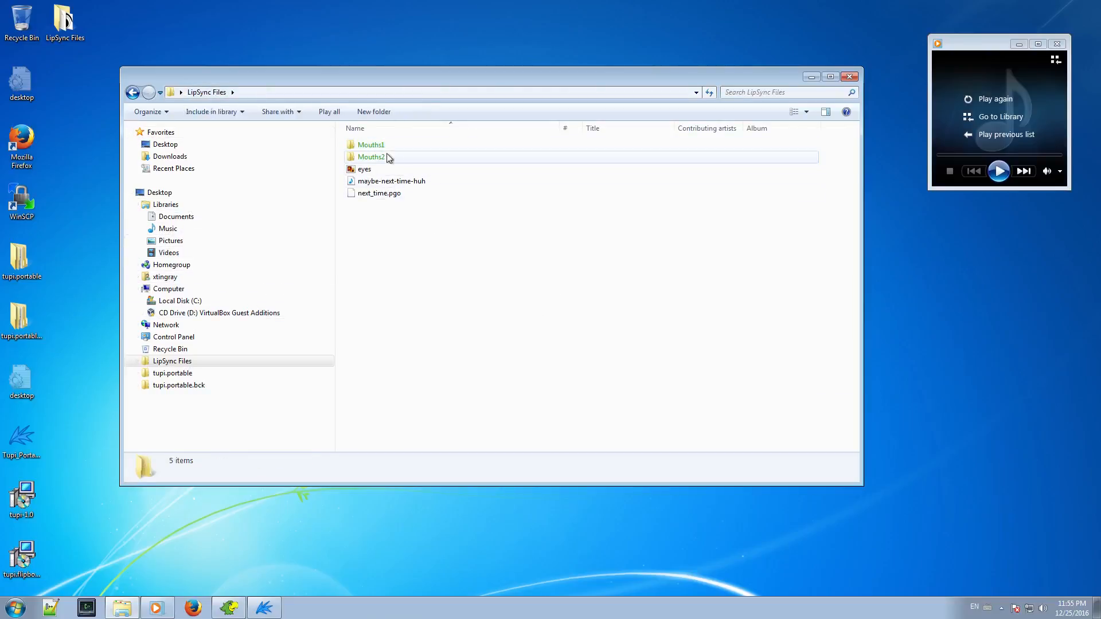
- Browse the Mouths2 cartoon-face mouth set, then return to LipSync Files and into Mouths1
double_click(370, 157)
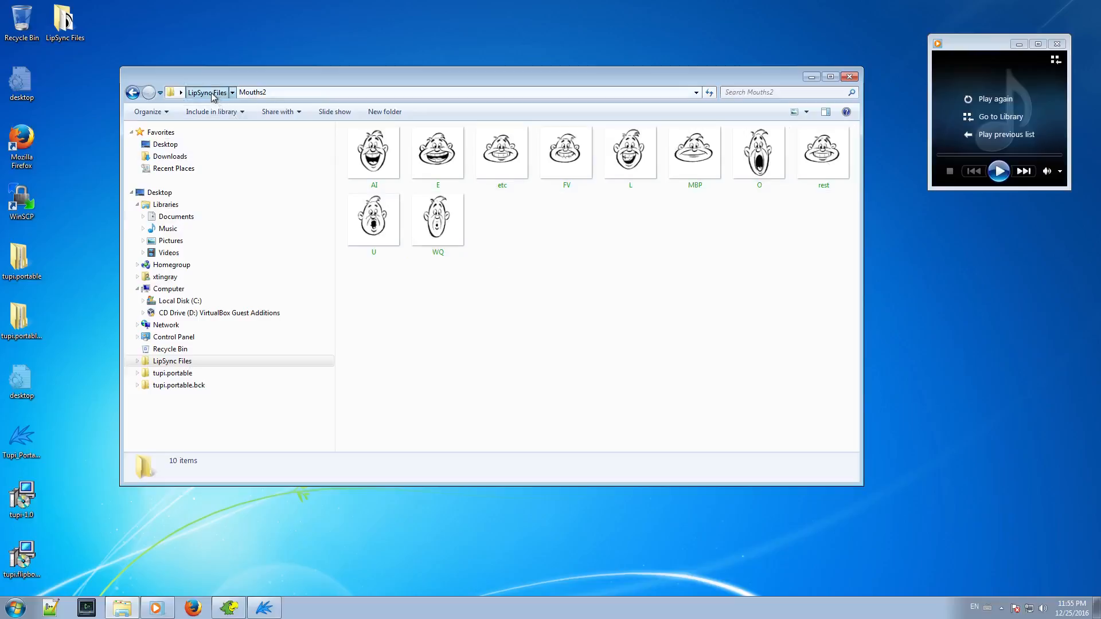
click(205, 92)
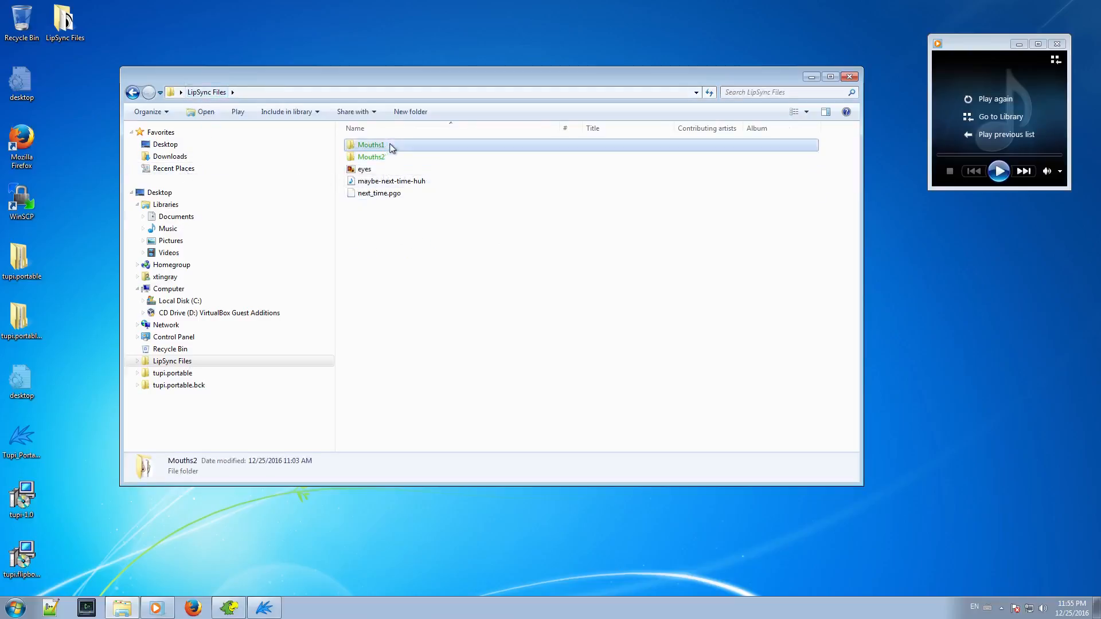
double_click(370, 144)
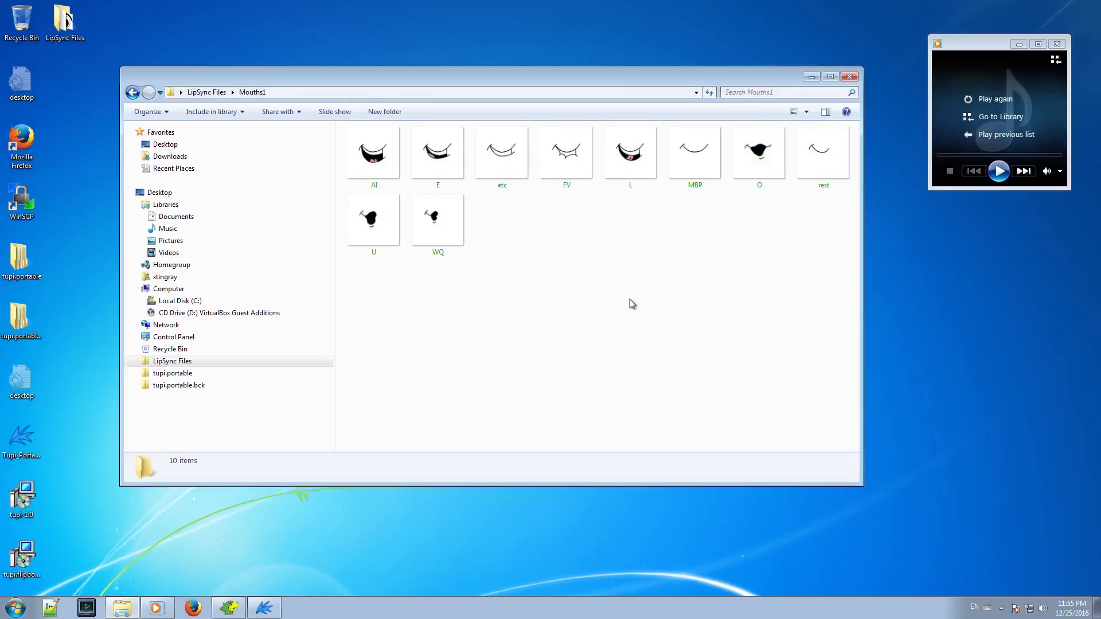
mouse_move(713, 213)
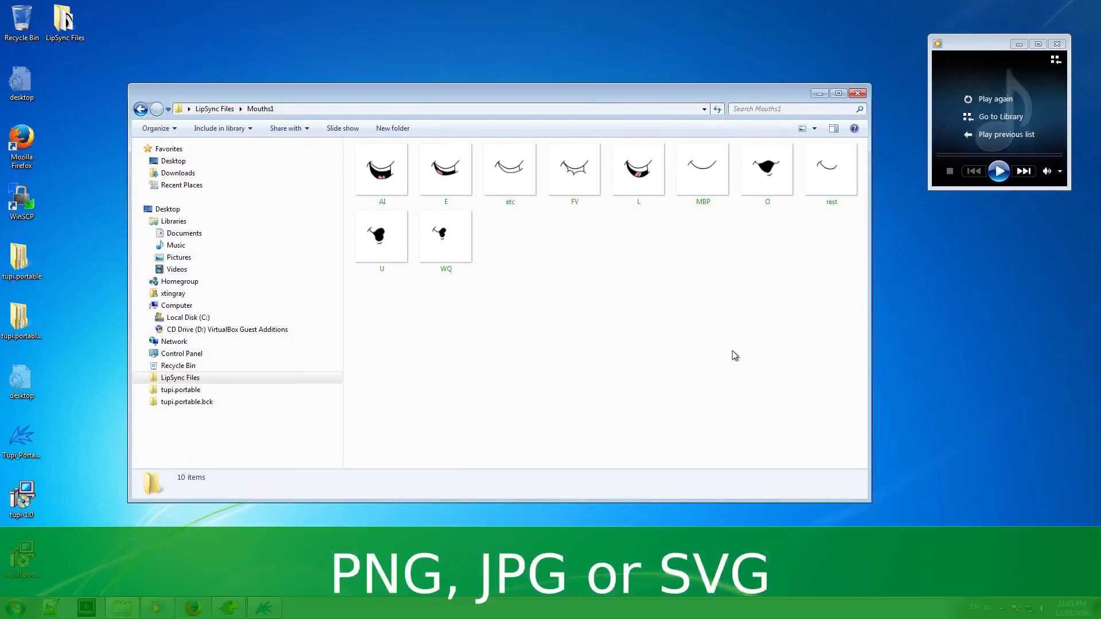
mouse_move(618, 367)
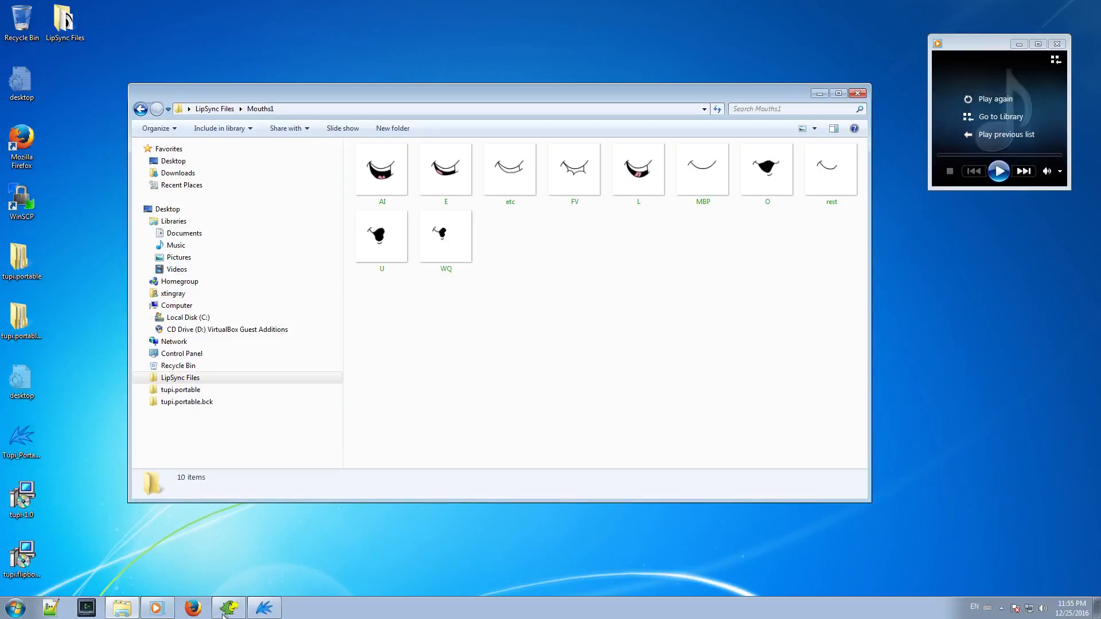
- Load maybe-next-time-huh.wav into Papagayo so its waveform shows with Voice 1 at 24 FPS
click(227, 608)
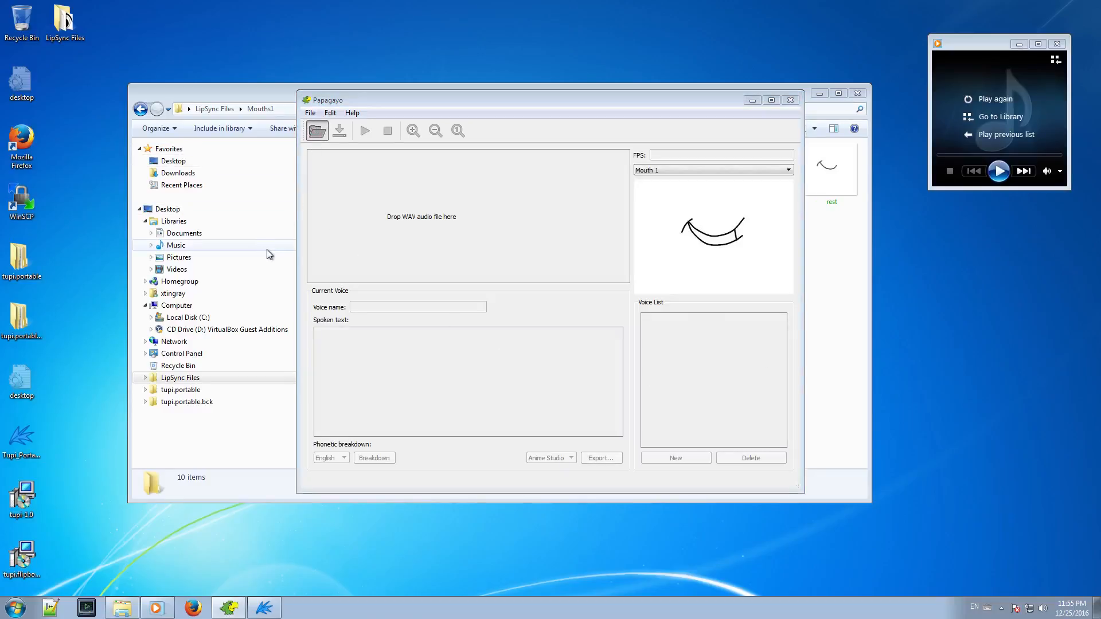
click(316, 129)
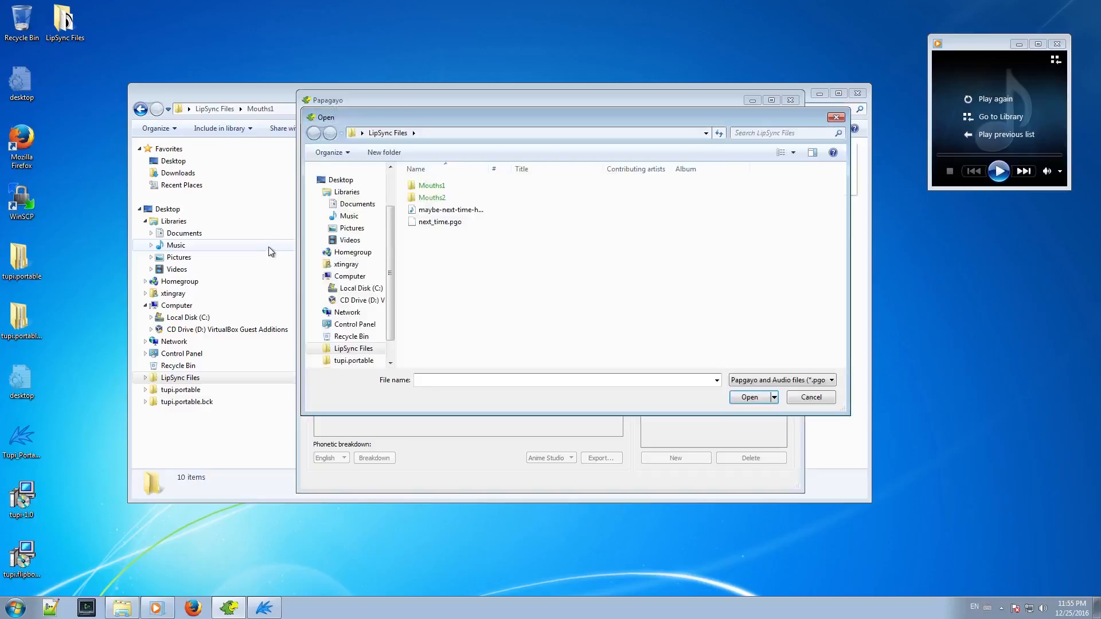
click(450, 209)
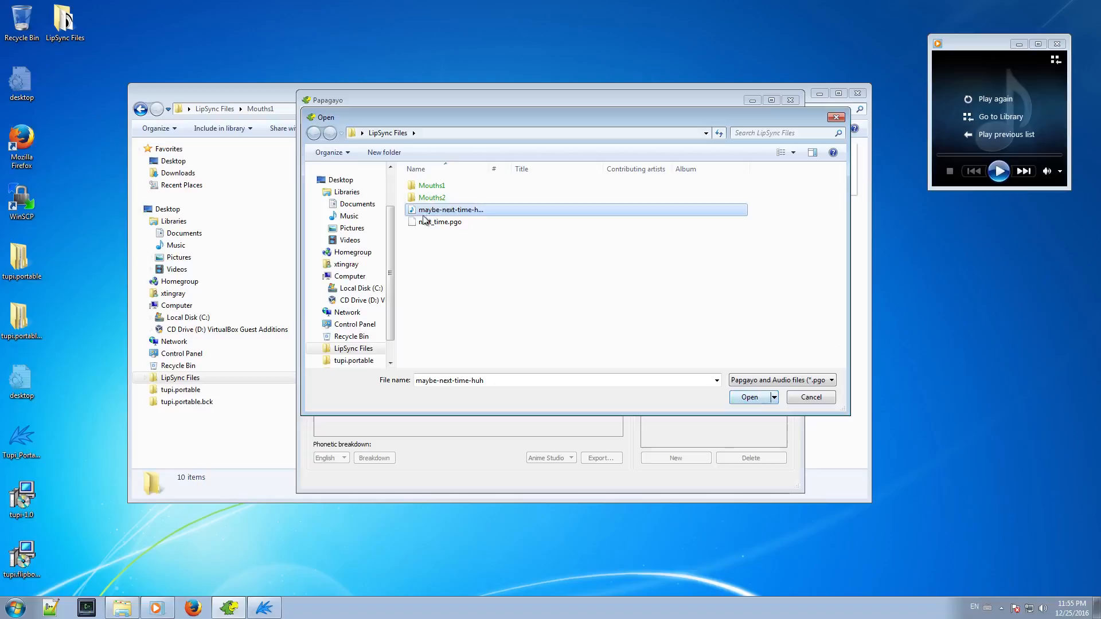
mouse_move(749, 396)
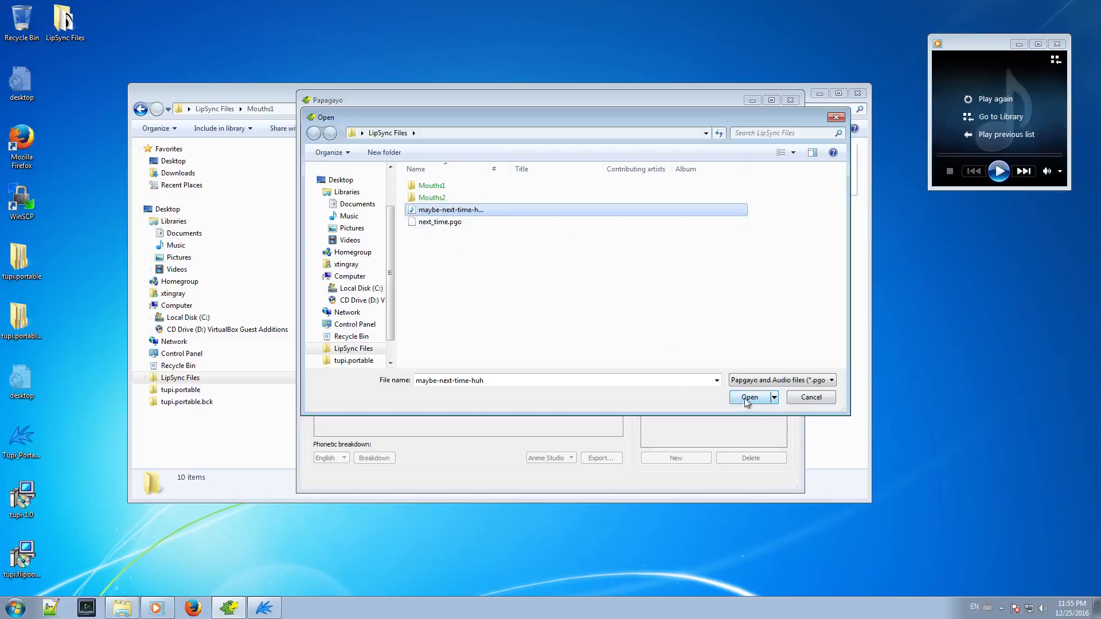
click(748, 398)
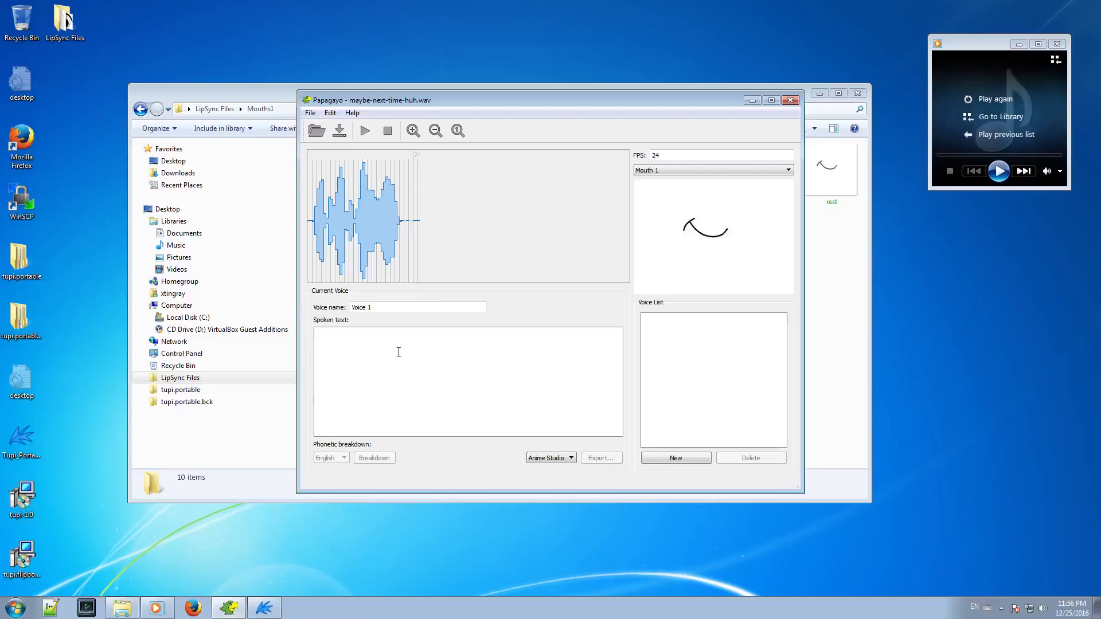
- Enter the spoken text "Maybe next time, huh?" so words and phonemes appear over the waveform
click(414, 367)
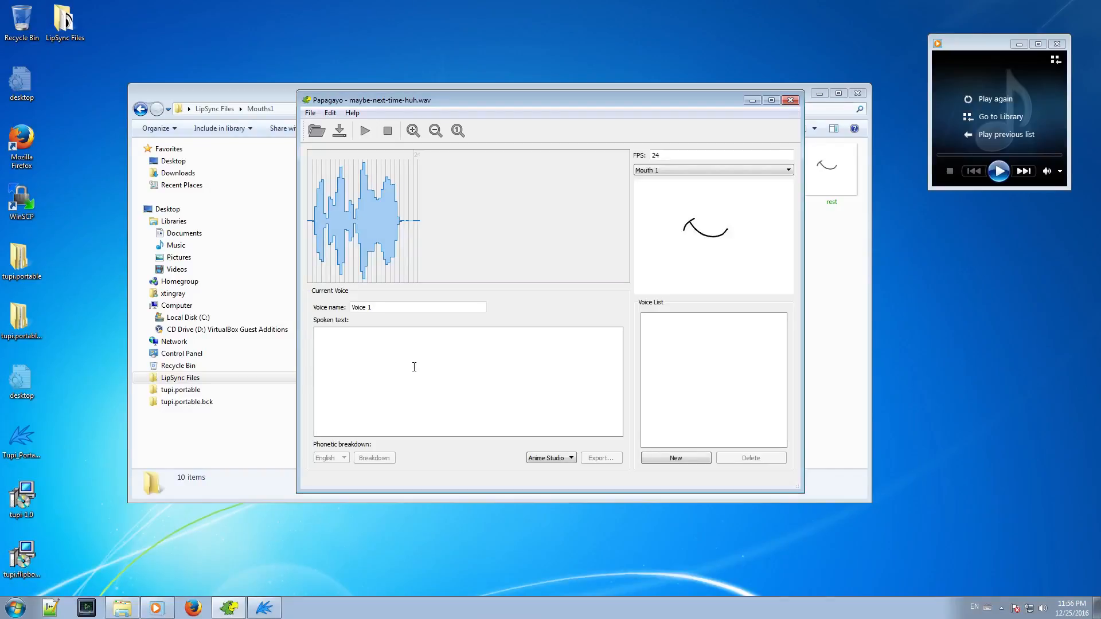
text(M)
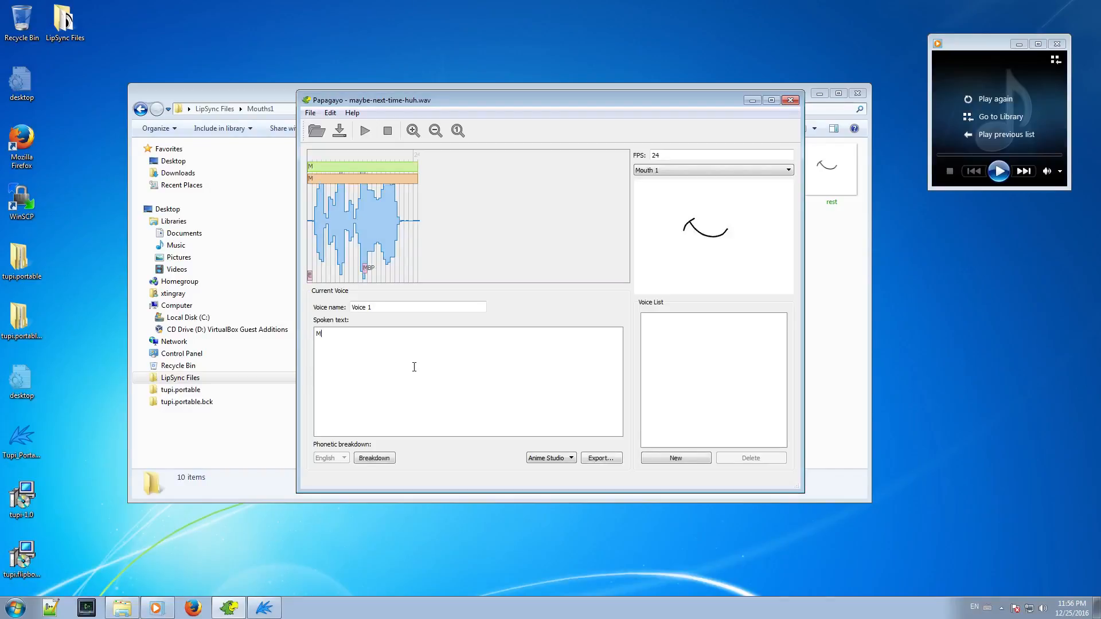
text(aybe)
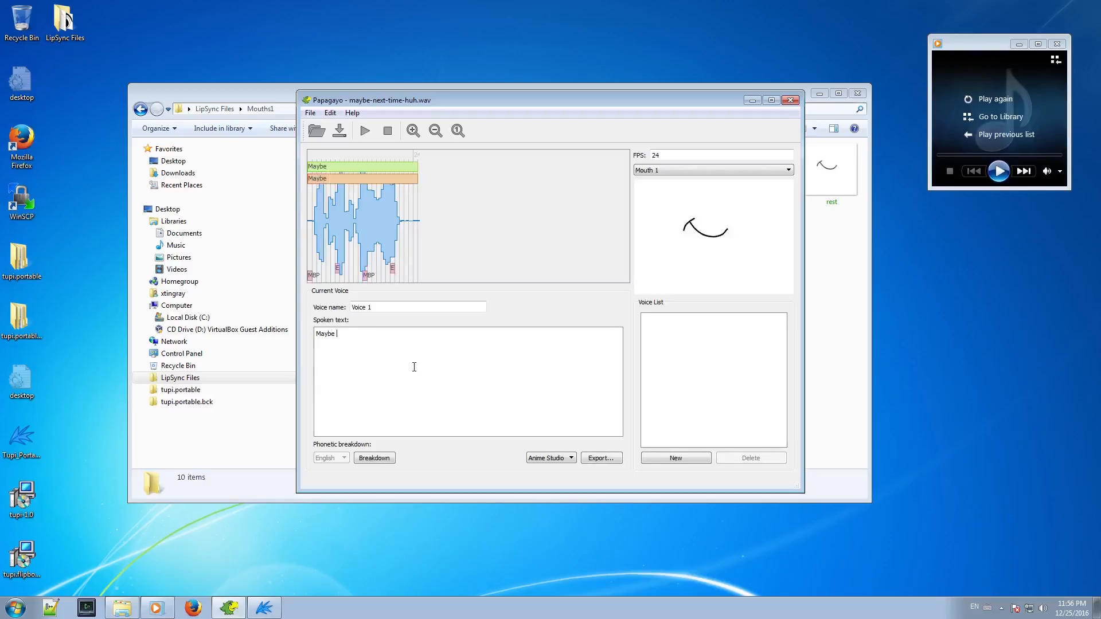
text(next time, h)
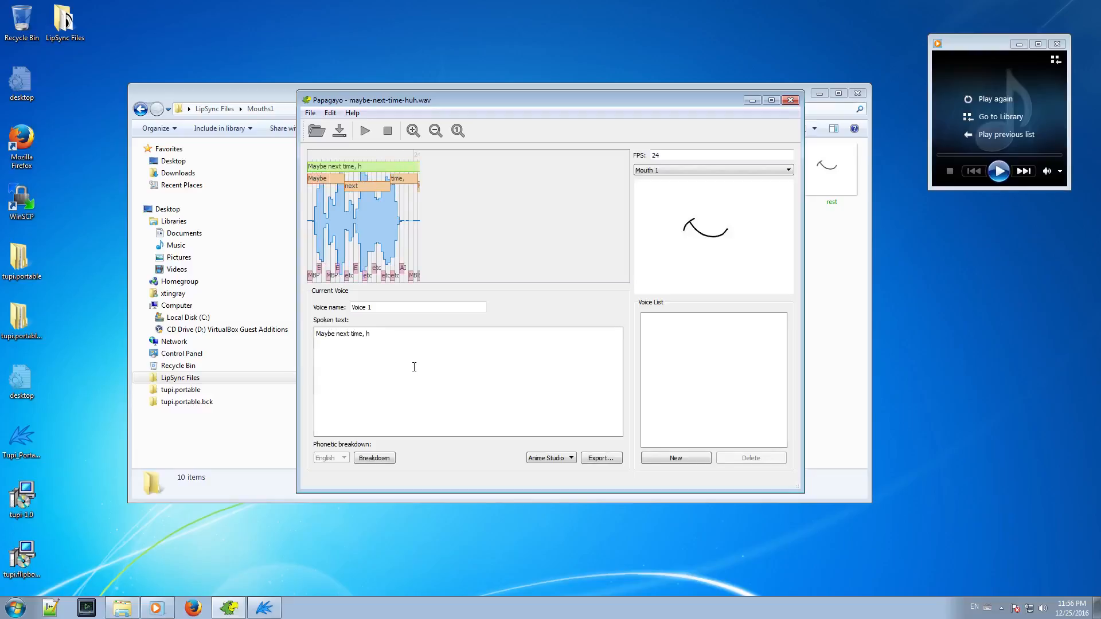
text(uh?)
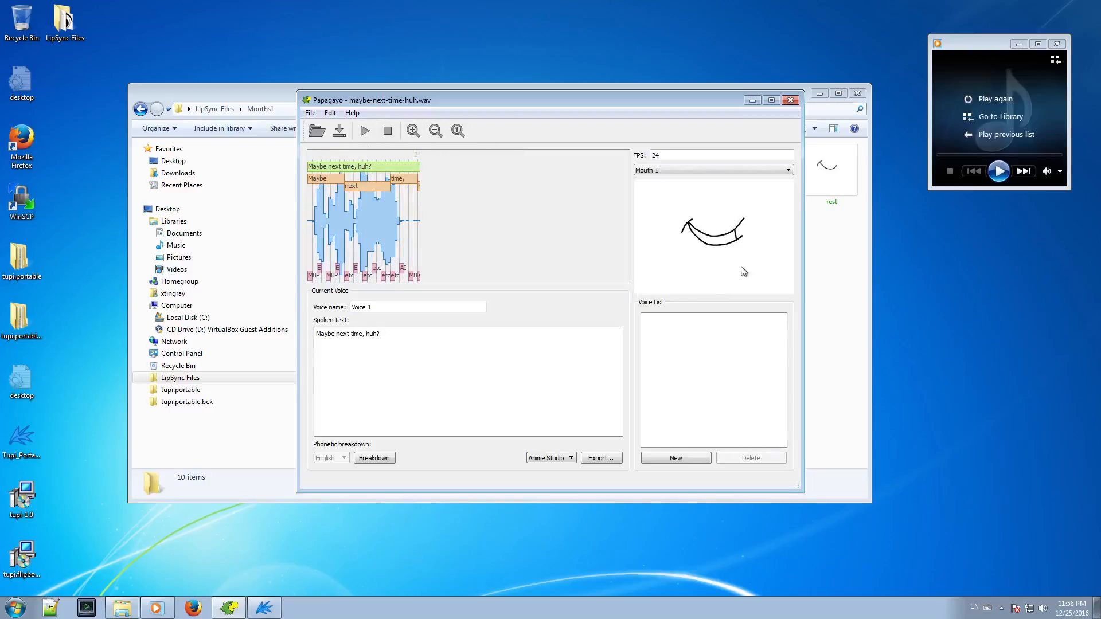
- Play the sound back with the mouth preview
click(363, 131)
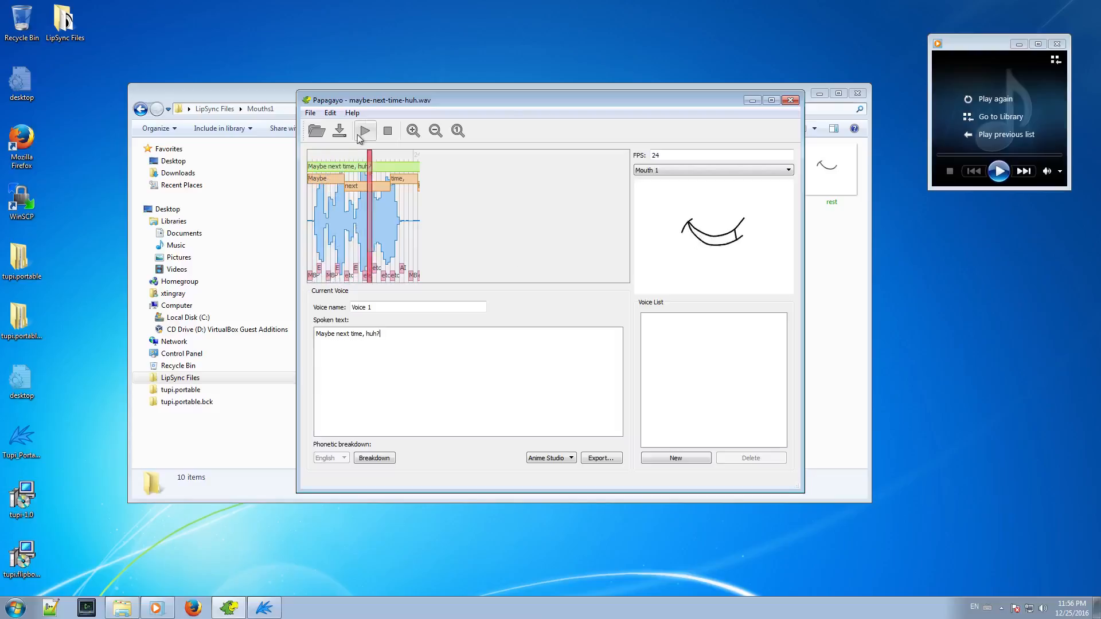
click(364, 130)
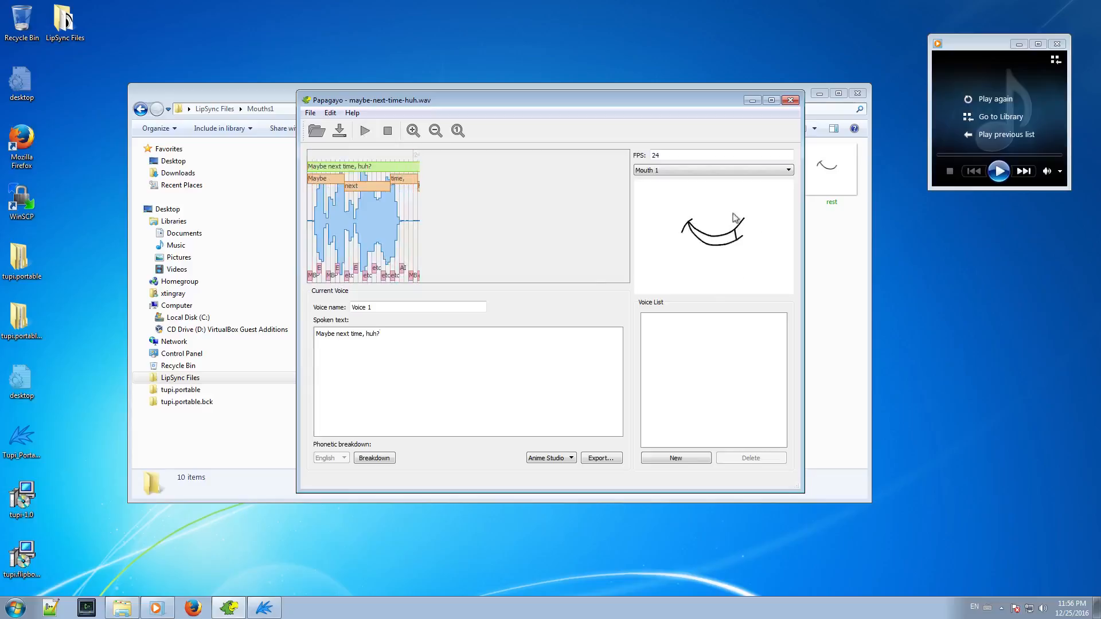
- Choose the Mouth 2 preview set and play the lip-synced phrase back
click(712, 169)
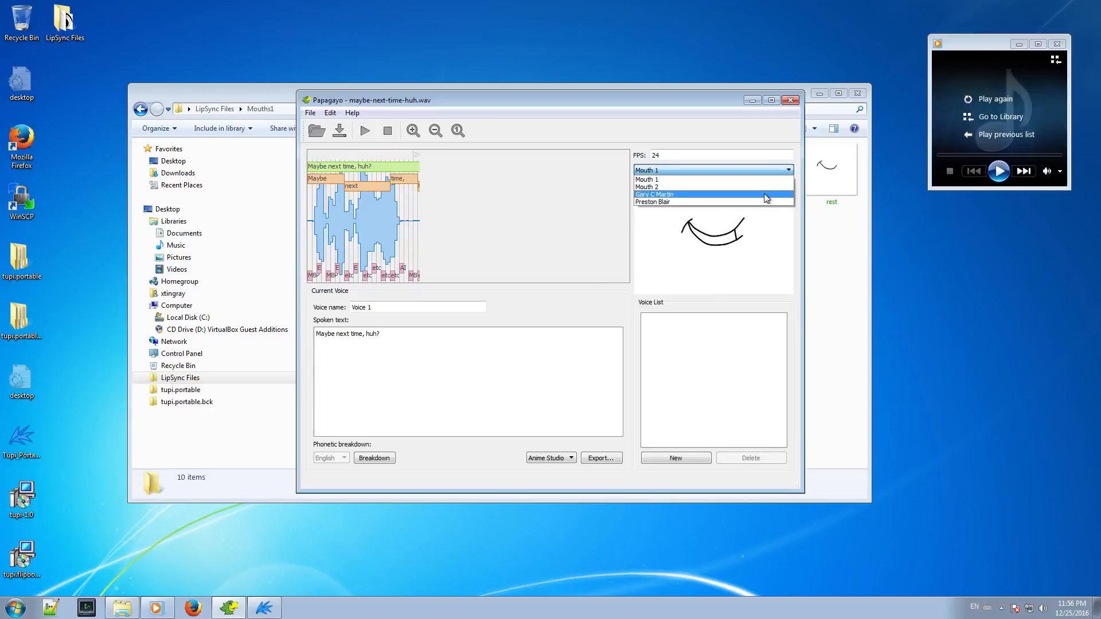
click(644, 186)
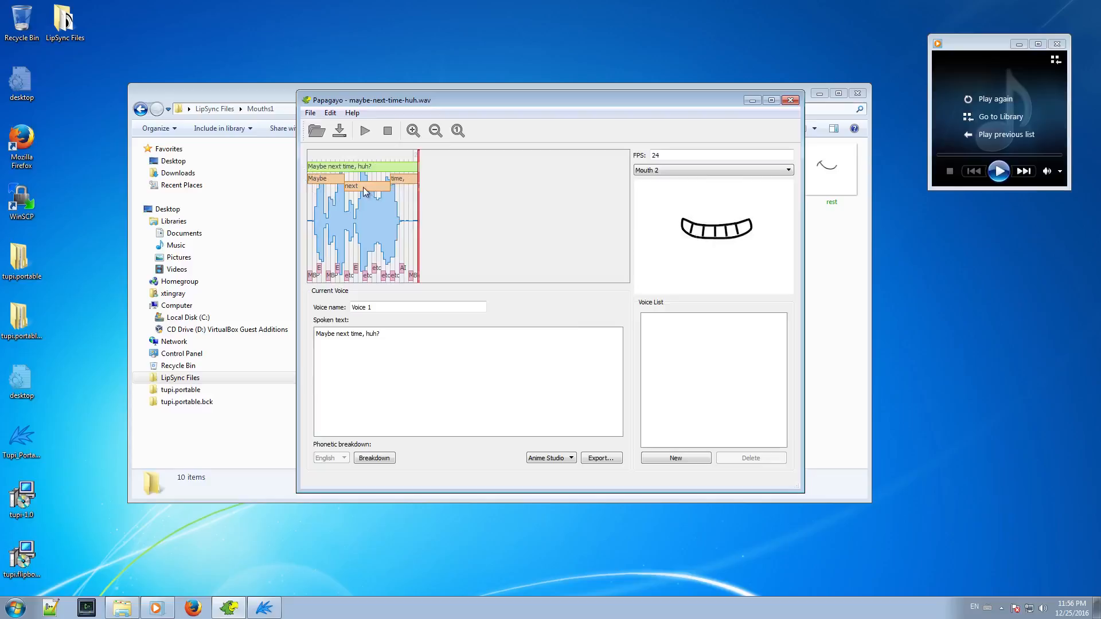
click(382, 196)
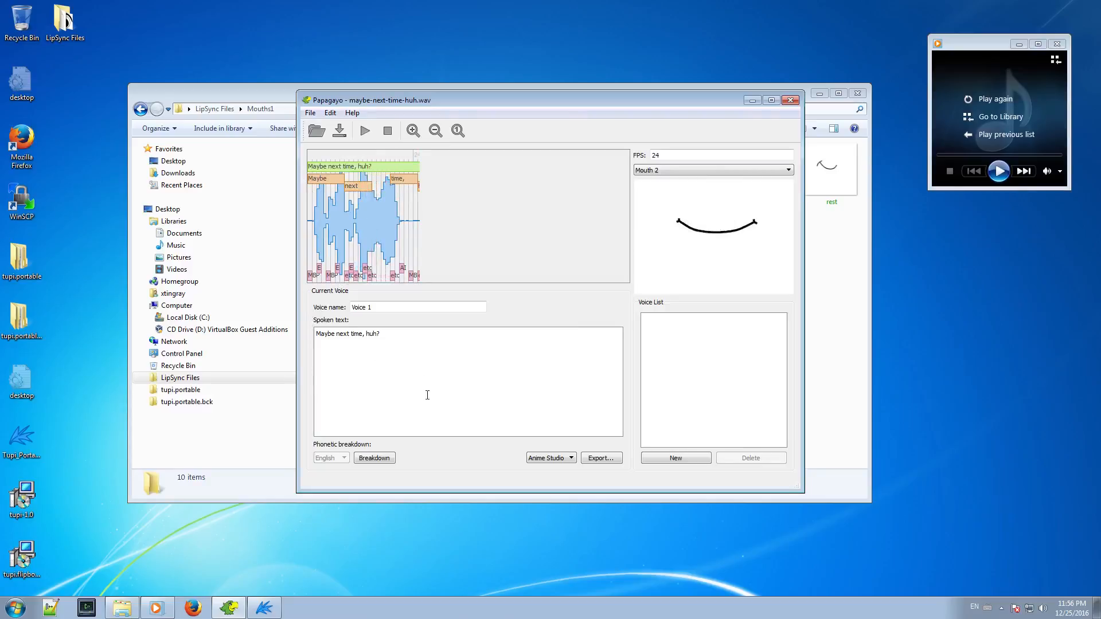
click(363, 131)
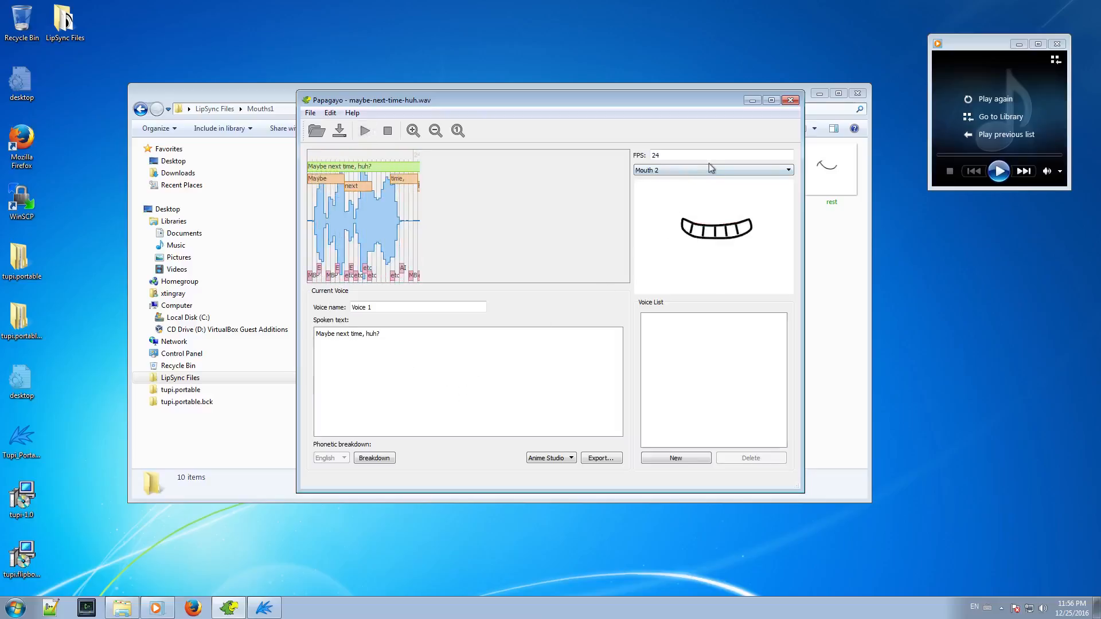
click(711, 169)
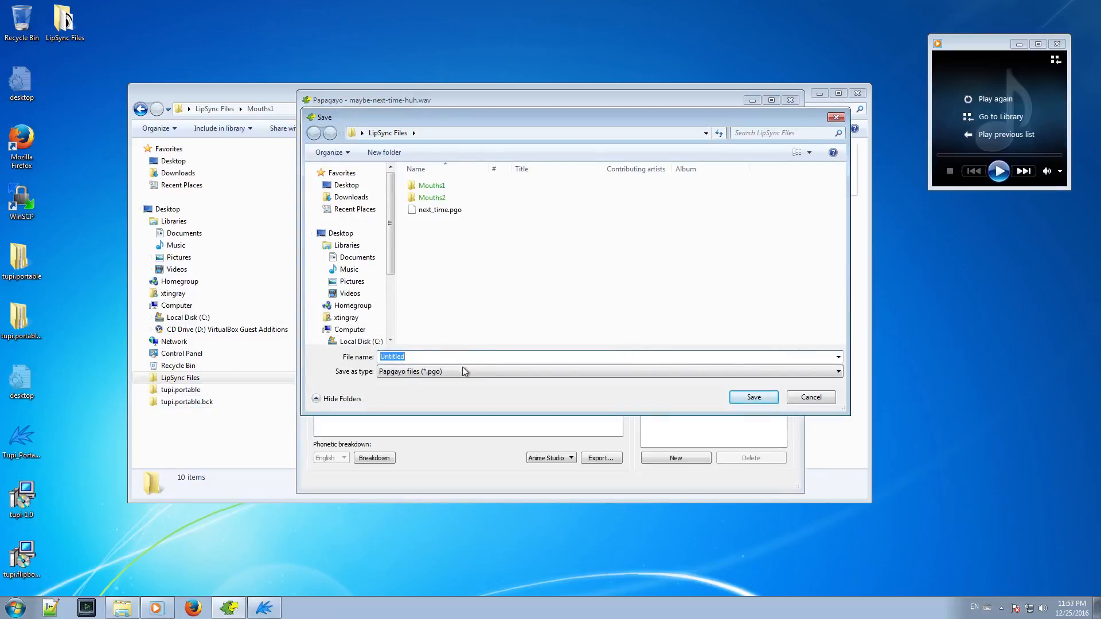
- Save the project as next_time.pgo in LipSync Files, confirming replacement of the existing file
click(411, 356)
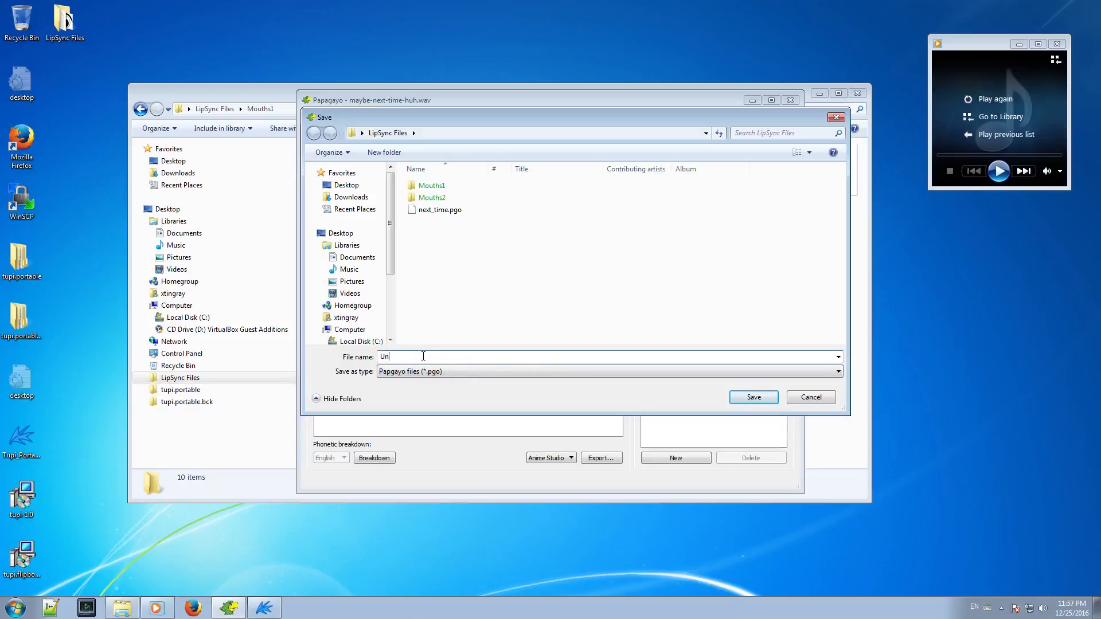
text(next_ti)
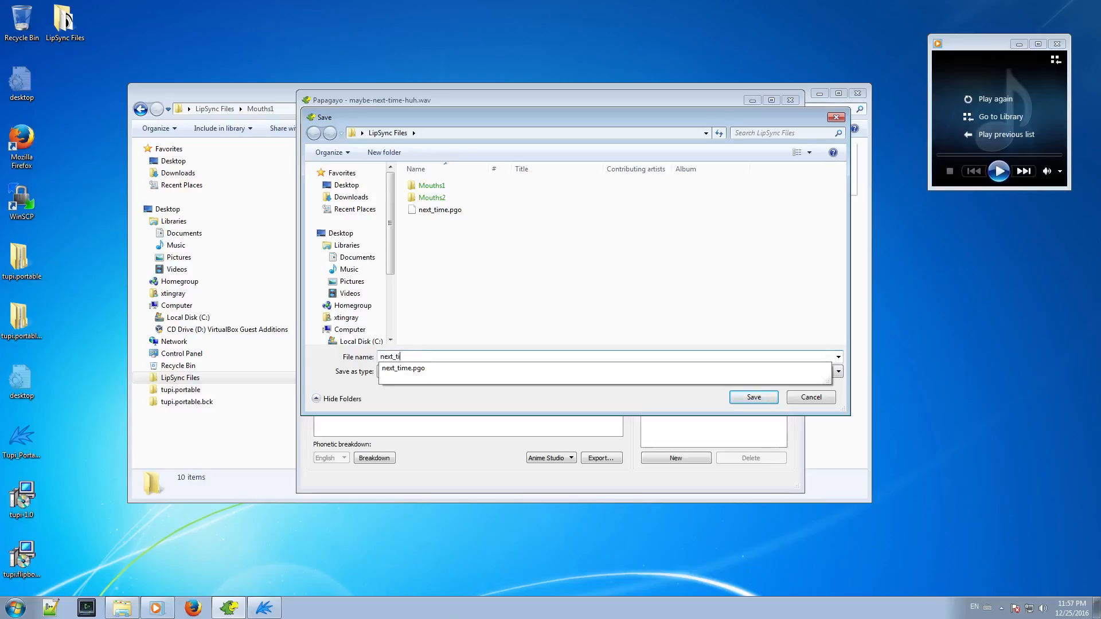
click(752, 397)
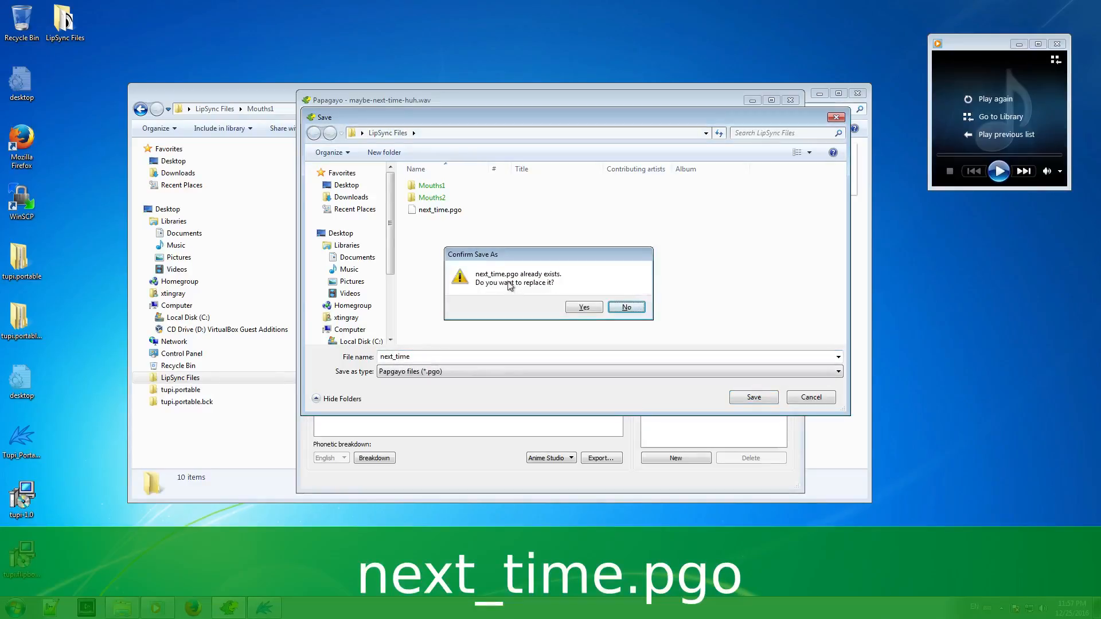
click(623, 307)
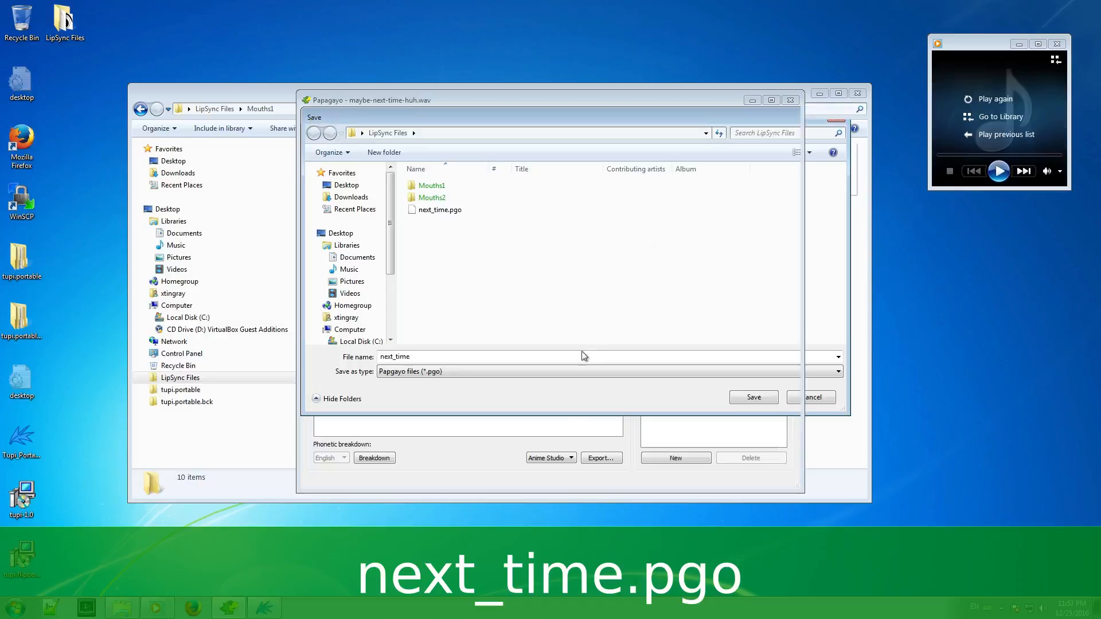
click(752, 396)
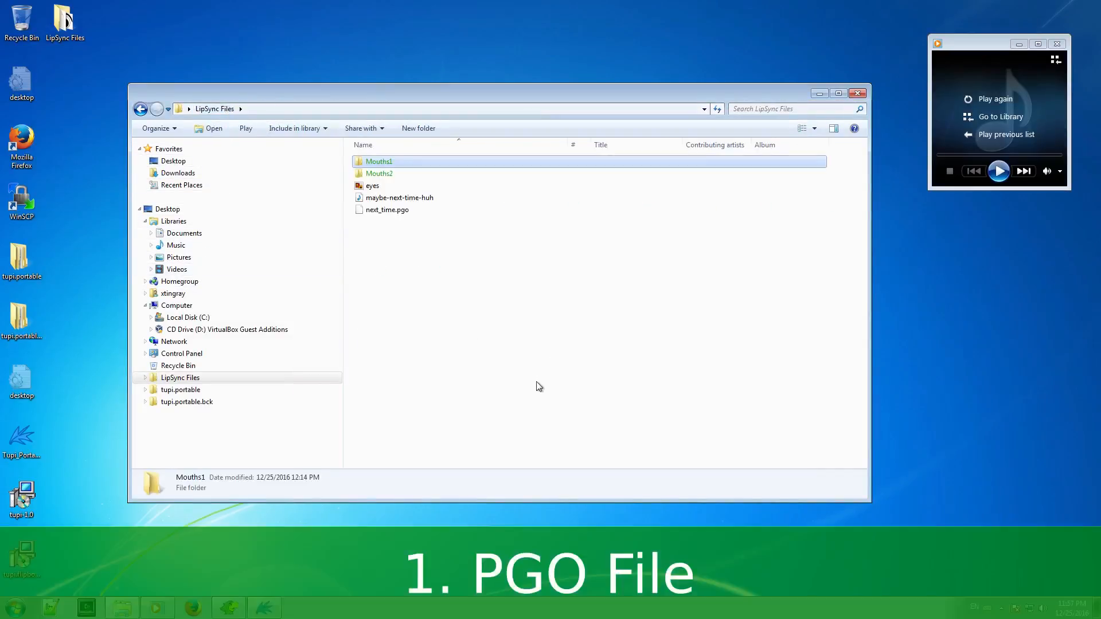
- Highlight next_time.pgo and the WAV sound in LipSync Files, then enter the Mouths1 folder
click(399, 197)
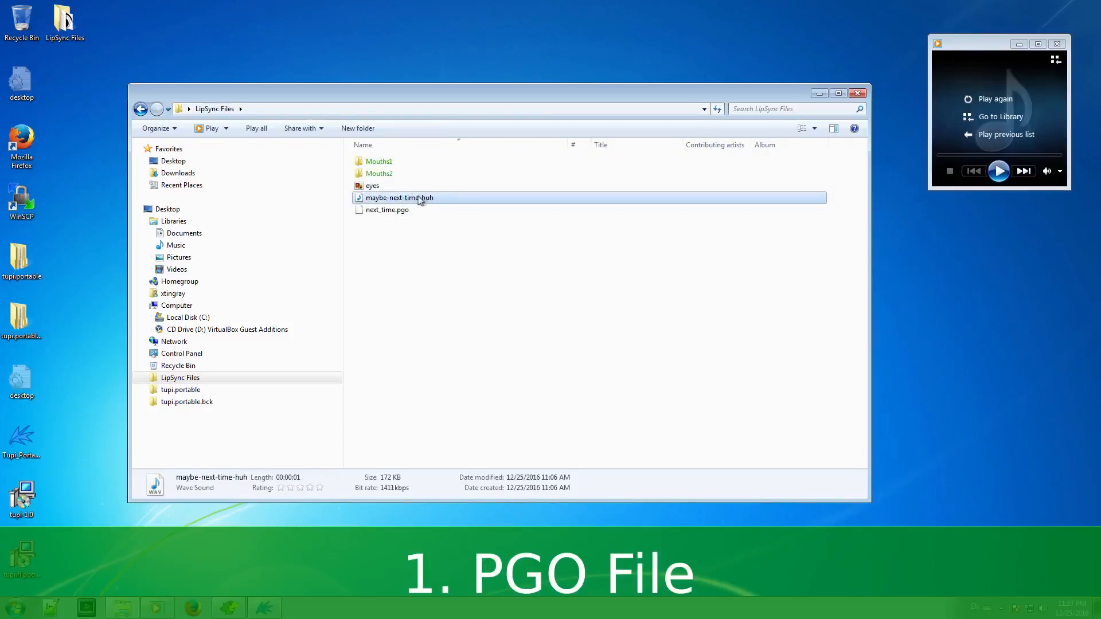
click(386, 209)
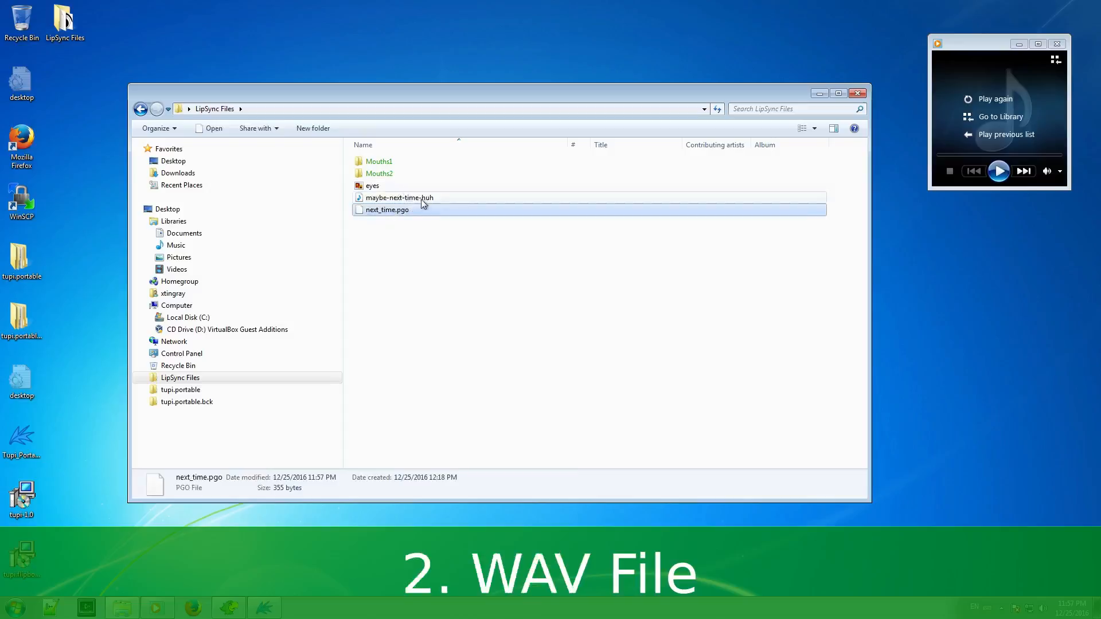
click(399, 198)
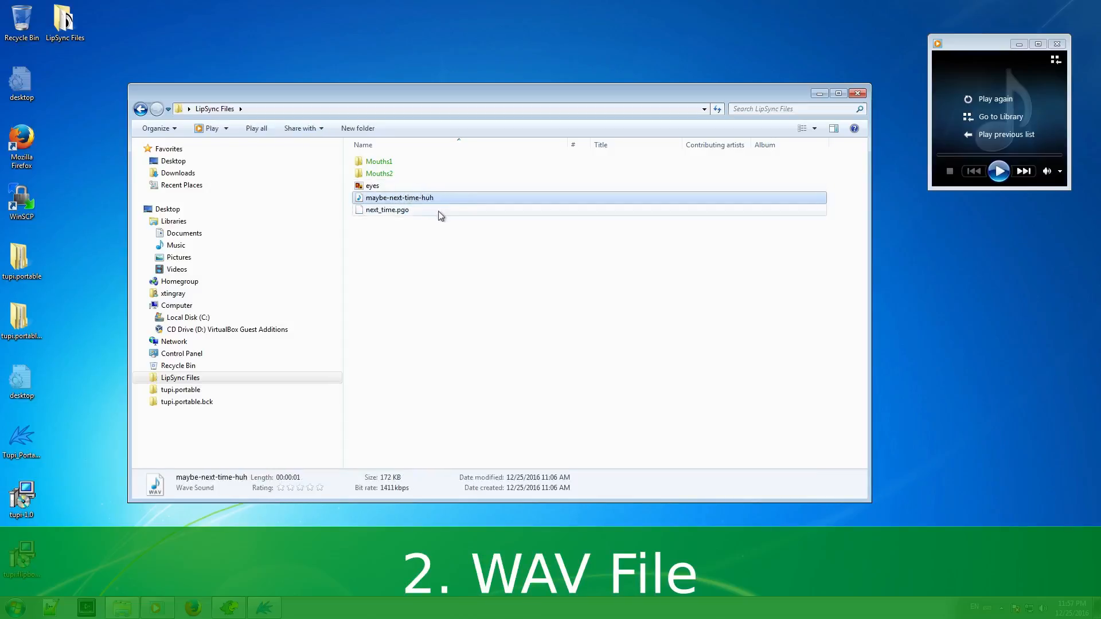
click(379, 161)
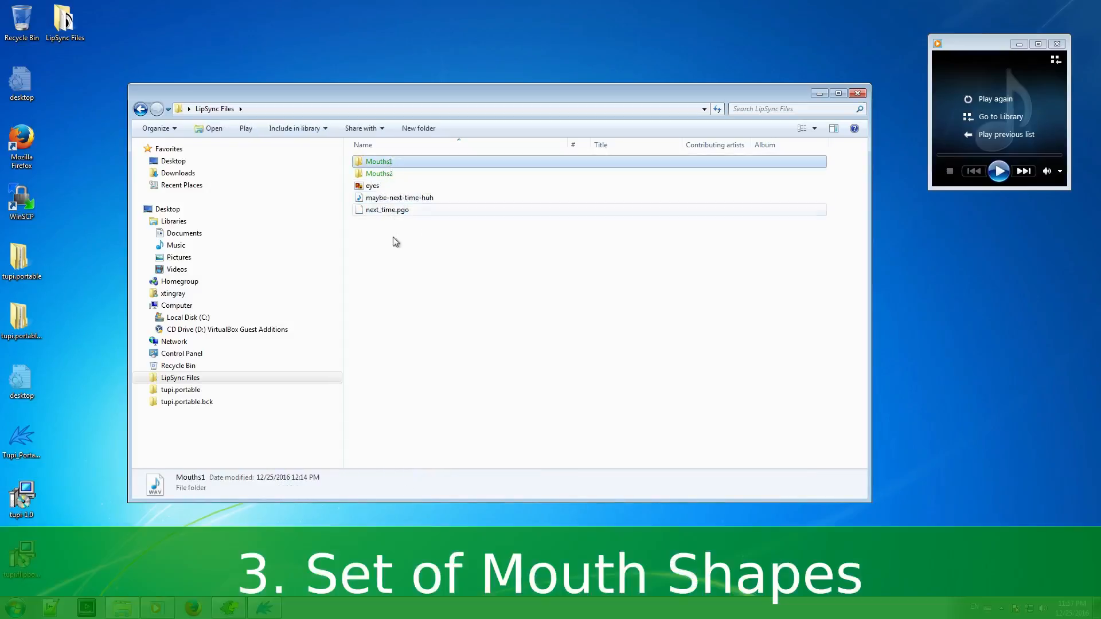
double_click(379, 161)
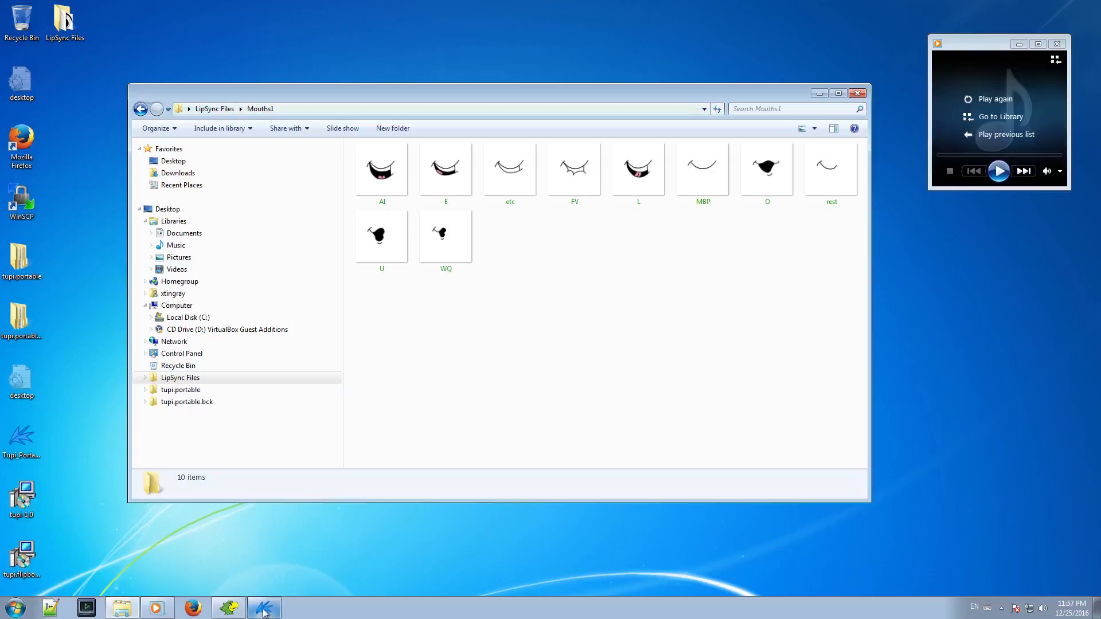
- Start a new default Tupi project my_project at 720×480 with a blank canvas
click(264, 608)
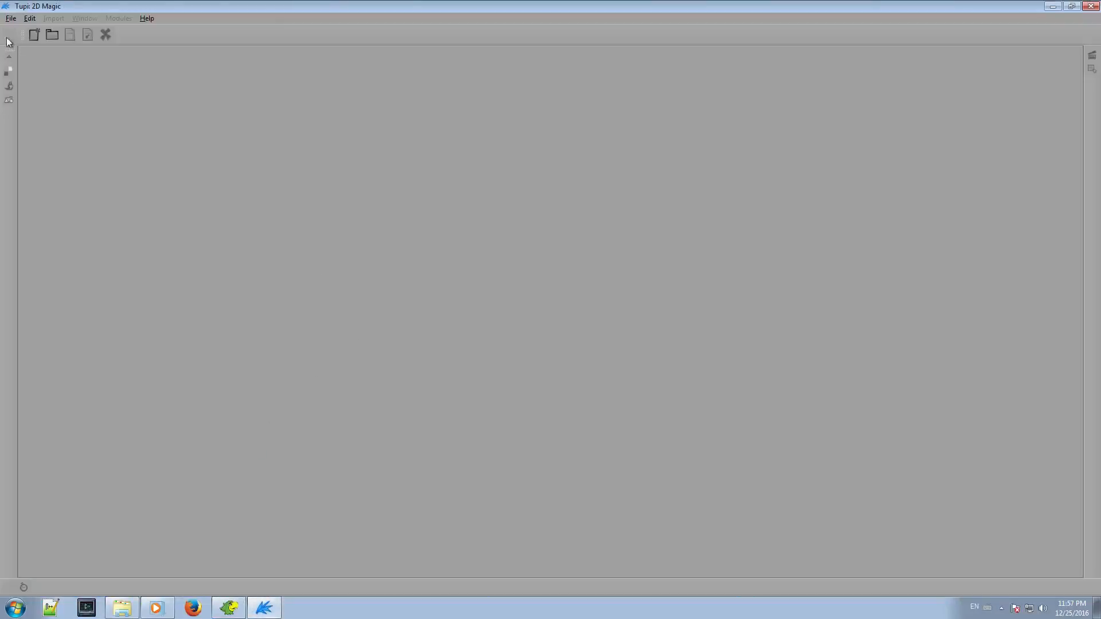
click(34, 33)
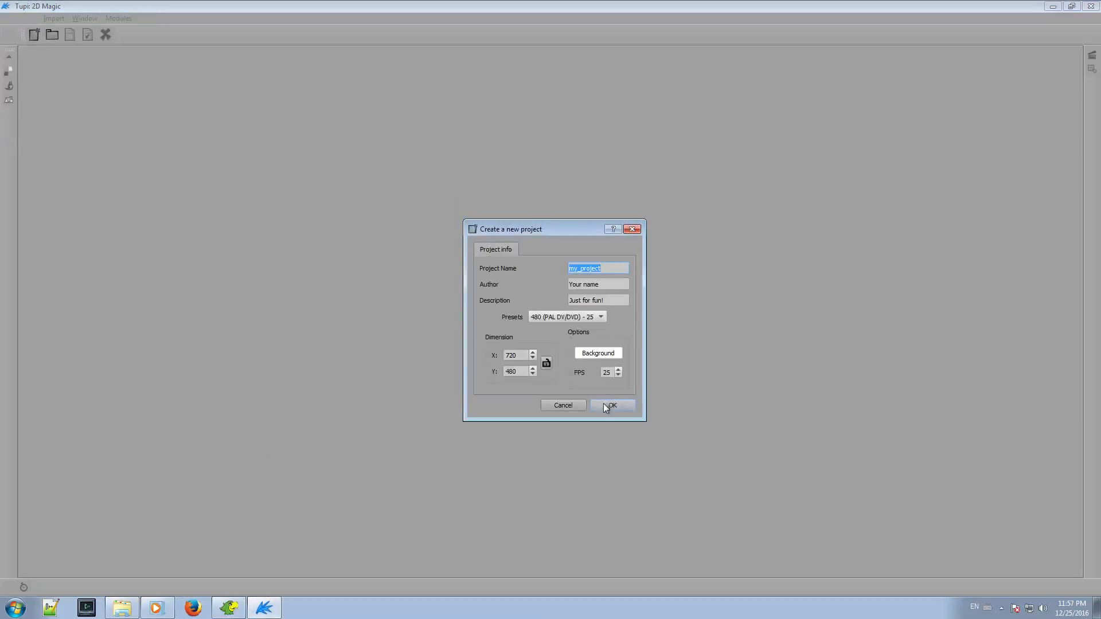
click(610, 405)
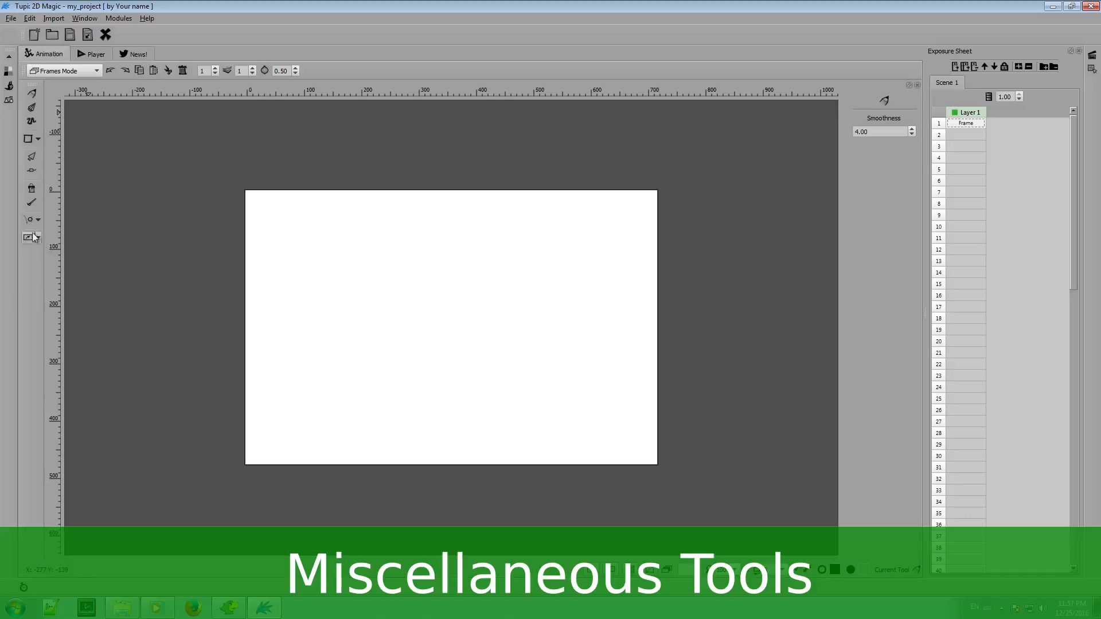
- Activate the Papagayo lip-sync tool showing an empty list of lip-syncs
click(27, 238)
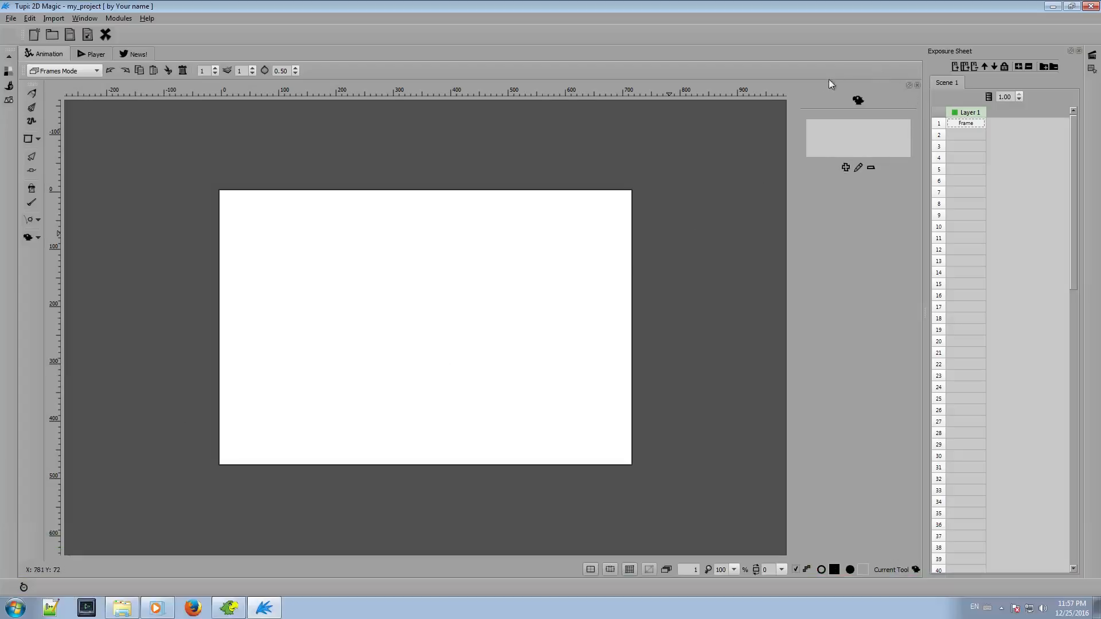
mouse_move(821, 232)
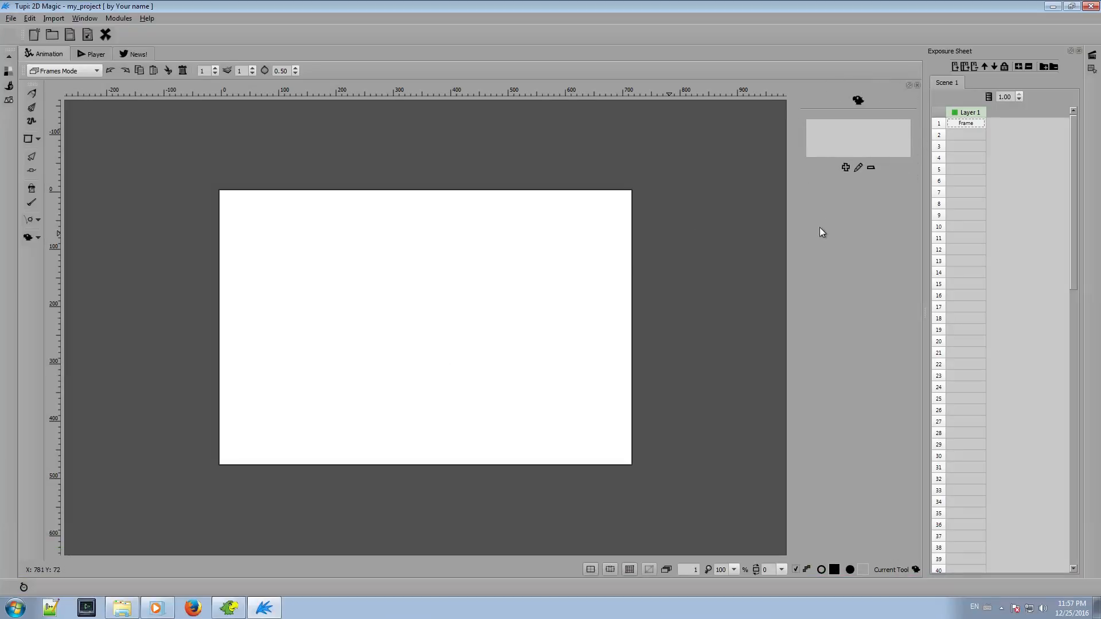
mouse_move(845, 168)
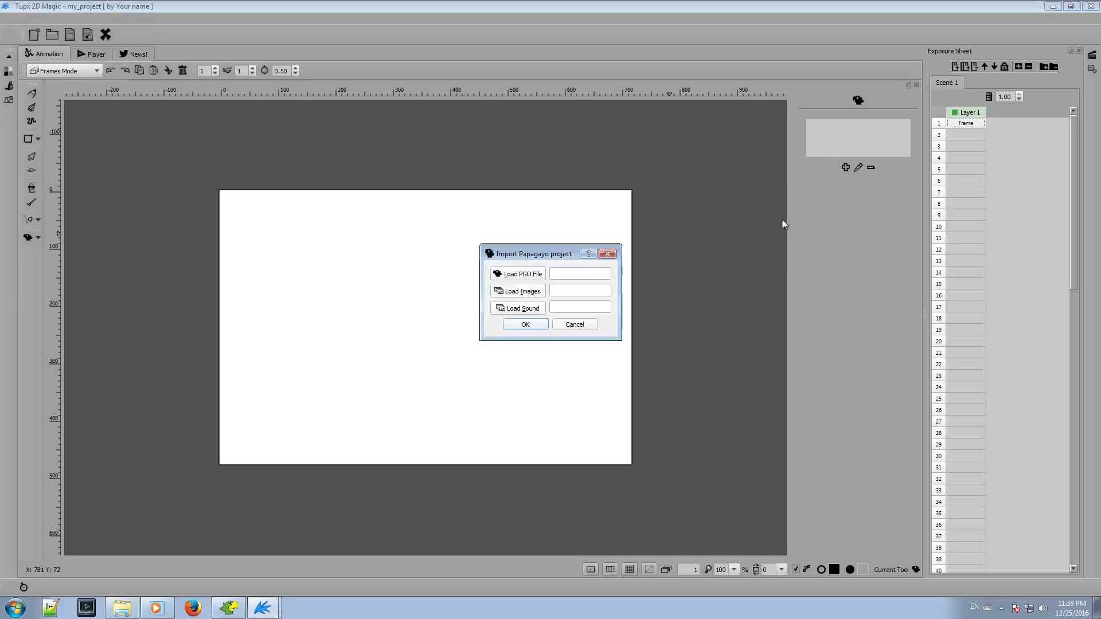
mouse_move(668, 348)
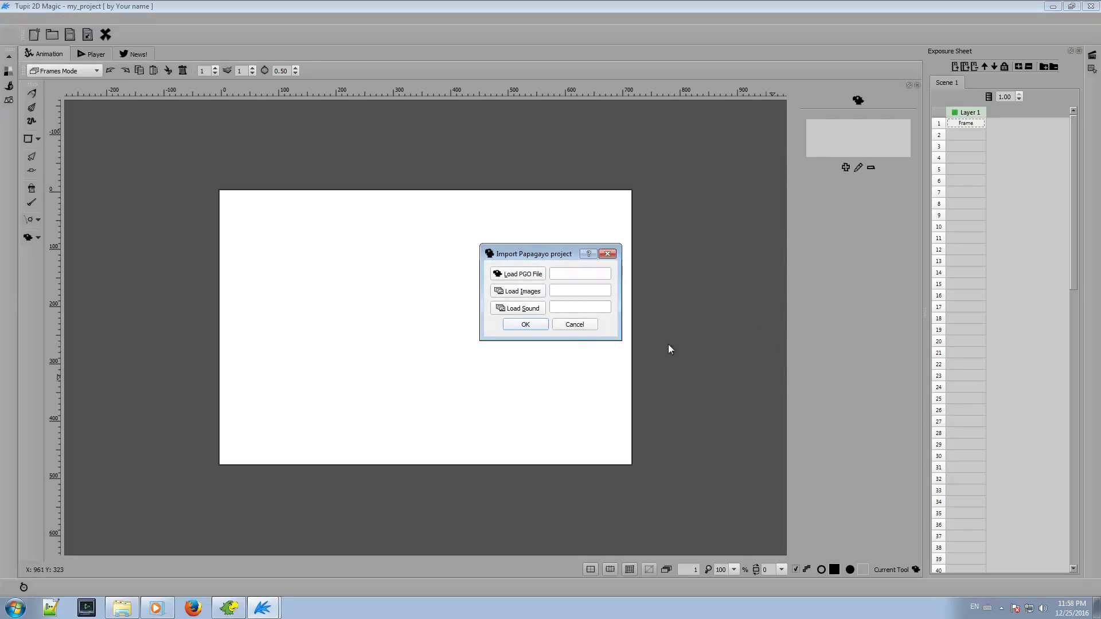
mouse_move(637, 299)
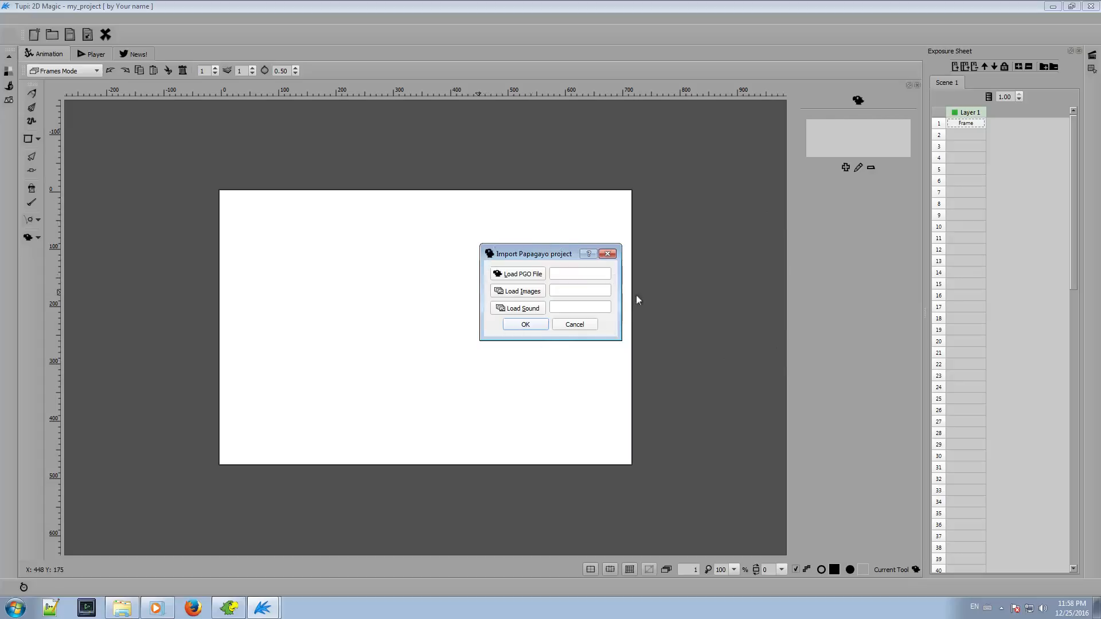
mouse_move(517, 274)
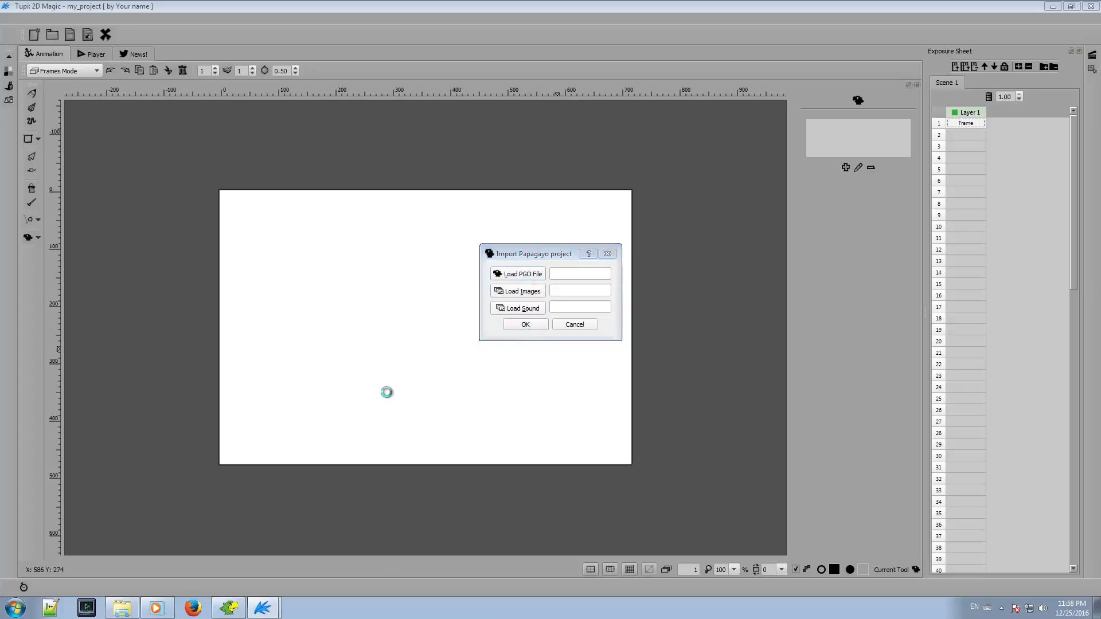
- Choose next_time.pgo as the project file and Mouths1 as the mouth images folder
click(517, 274)
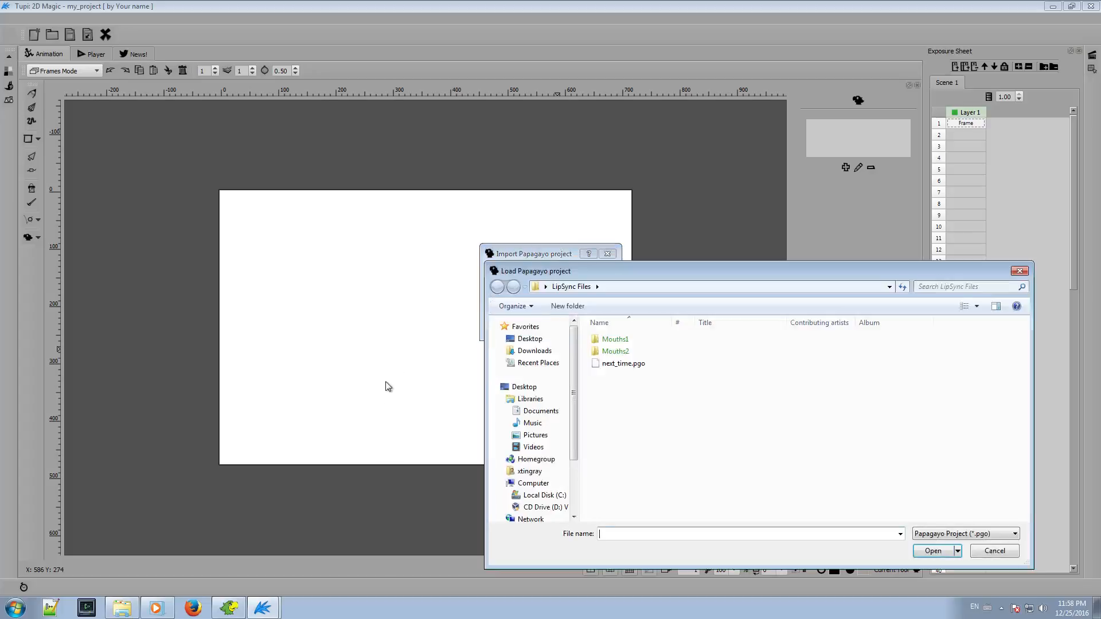
click(623, 363)
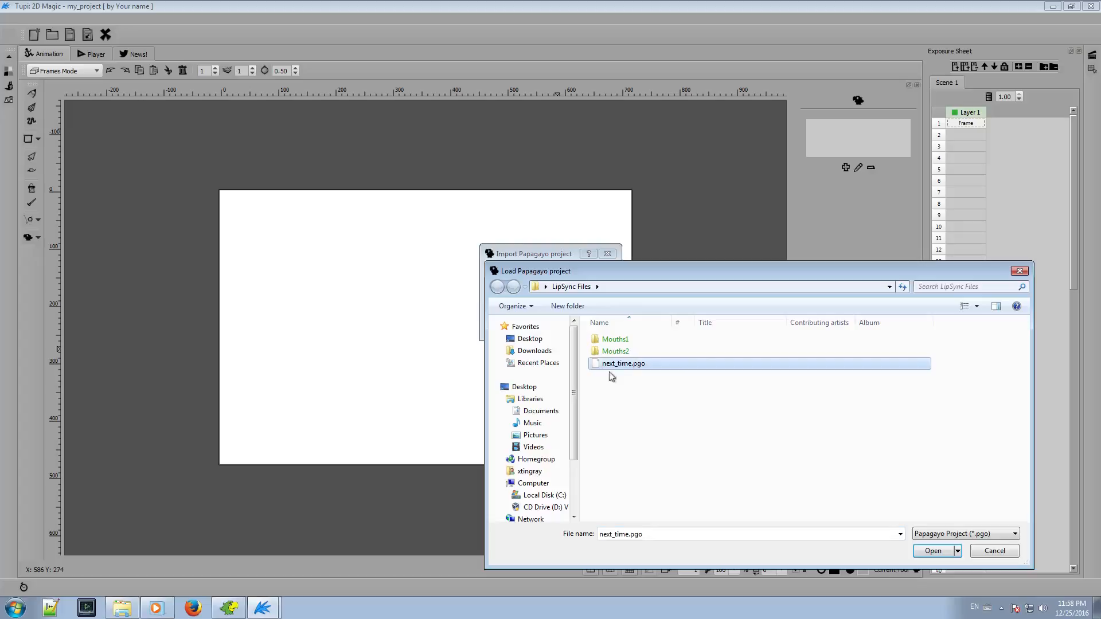
click(932, 550)
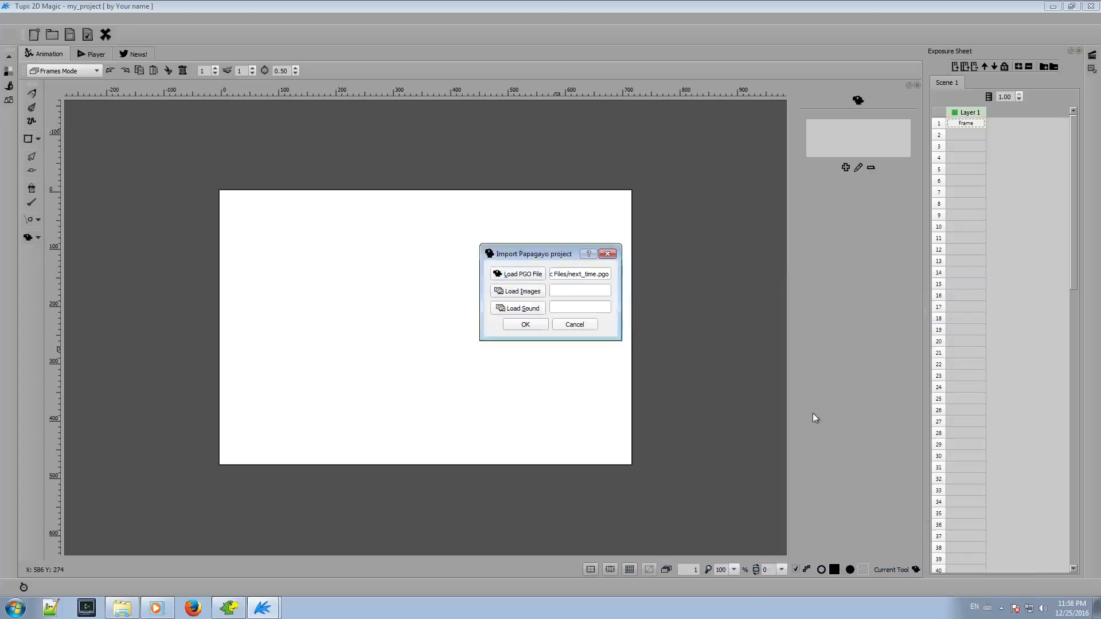
click(517, 290)
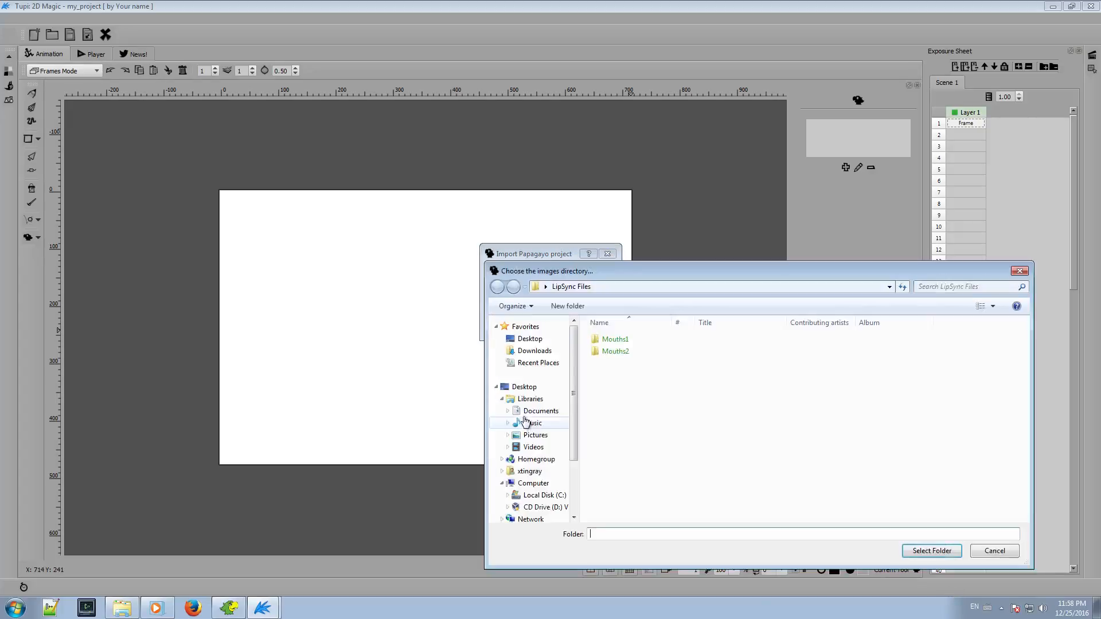
click(614, 339)
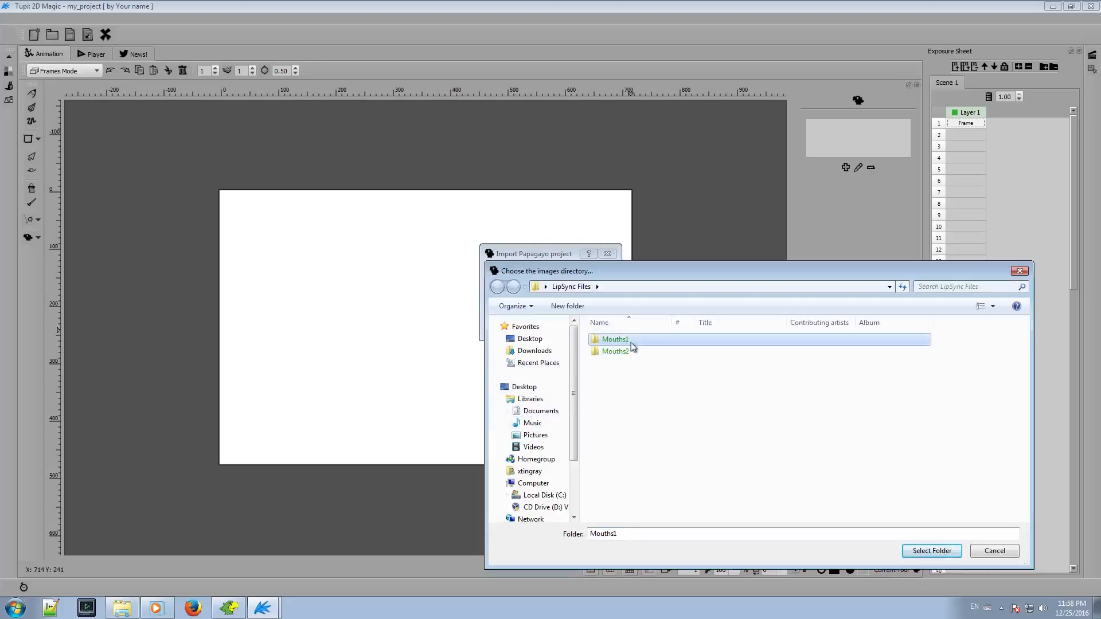
click(931, 550)
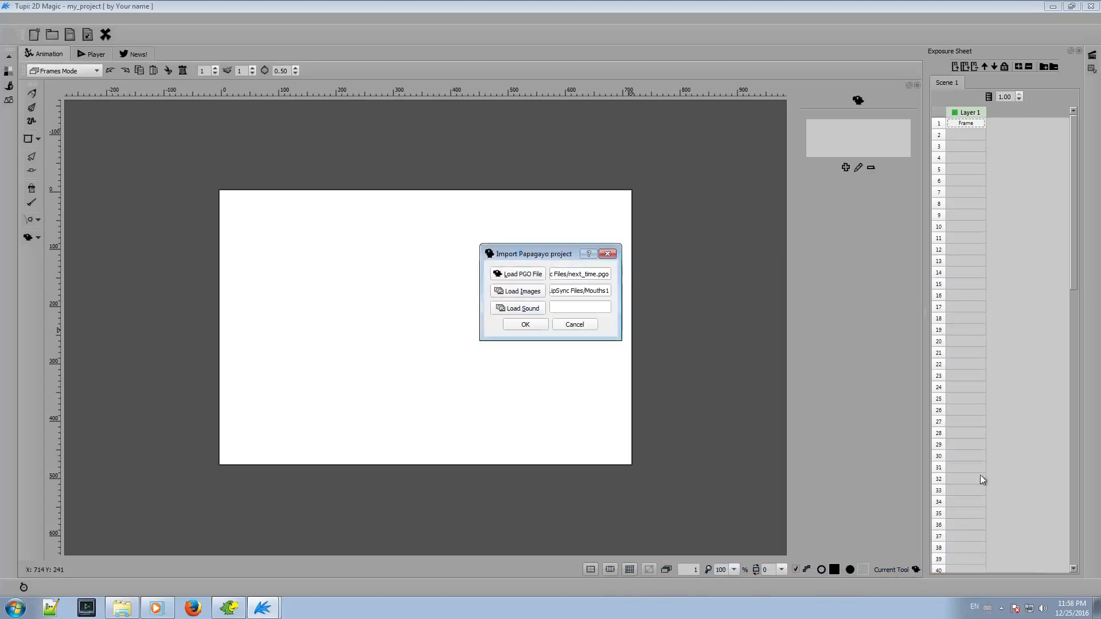
- Choose maybe-next-time-huh.wav as the sound and run the import, filling 28 frames with mouths
click(517, 309)
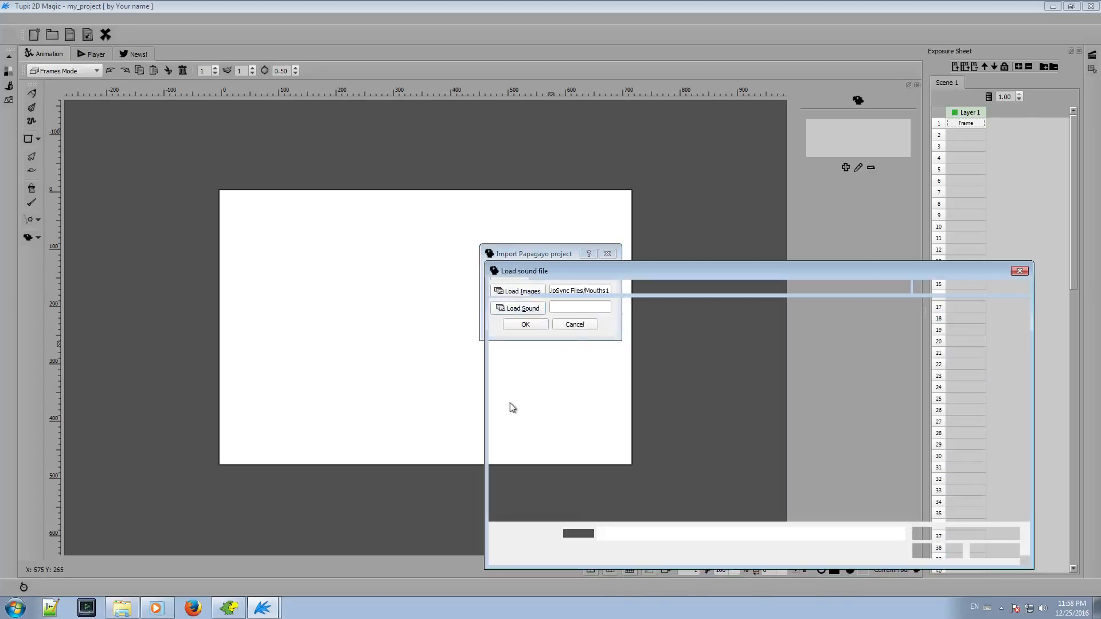
click(517, 308)
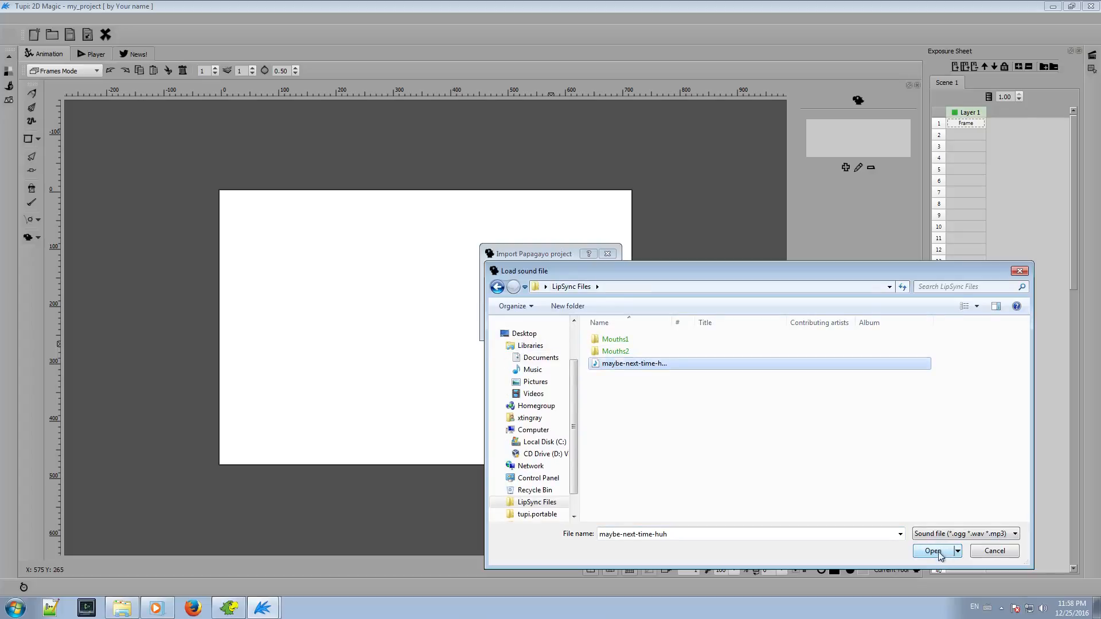
click(932, 550)
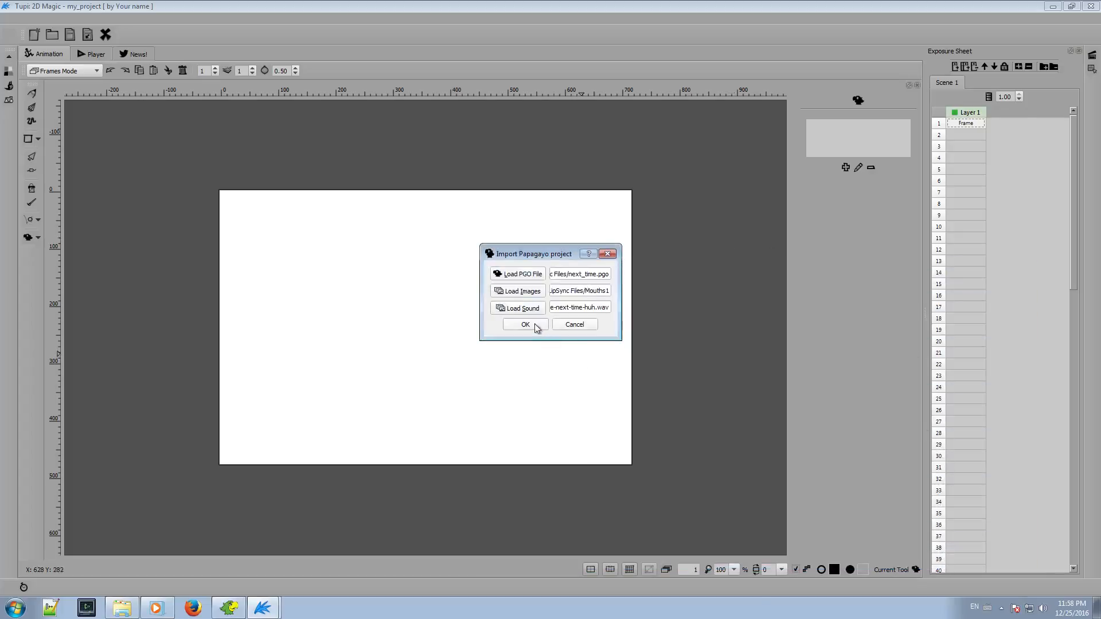
click(524, 324)
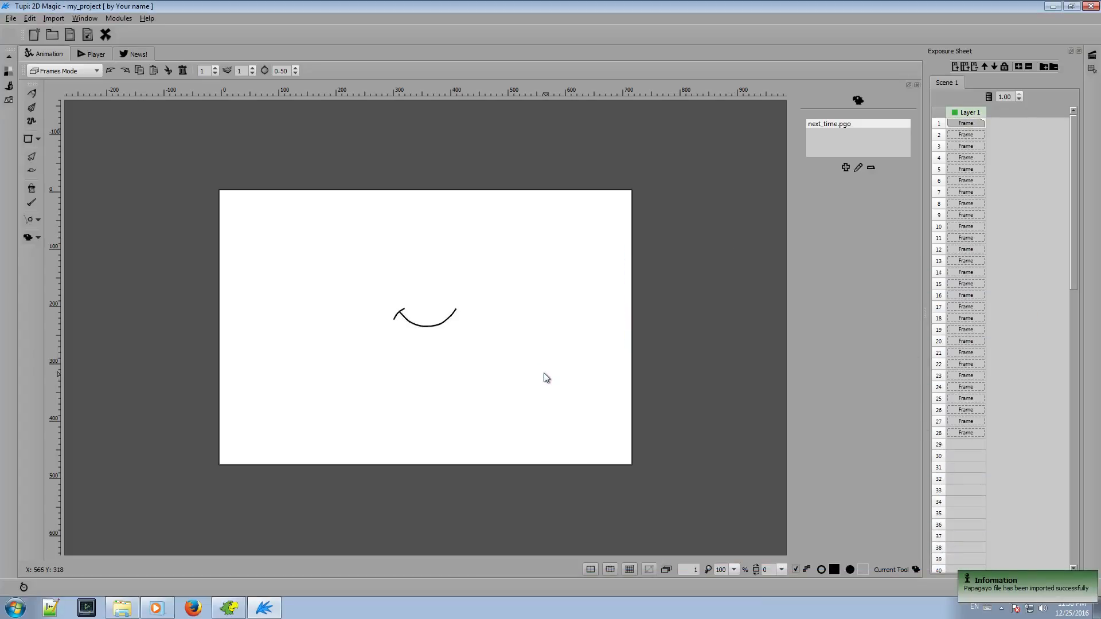
mouse_move(512, 334)
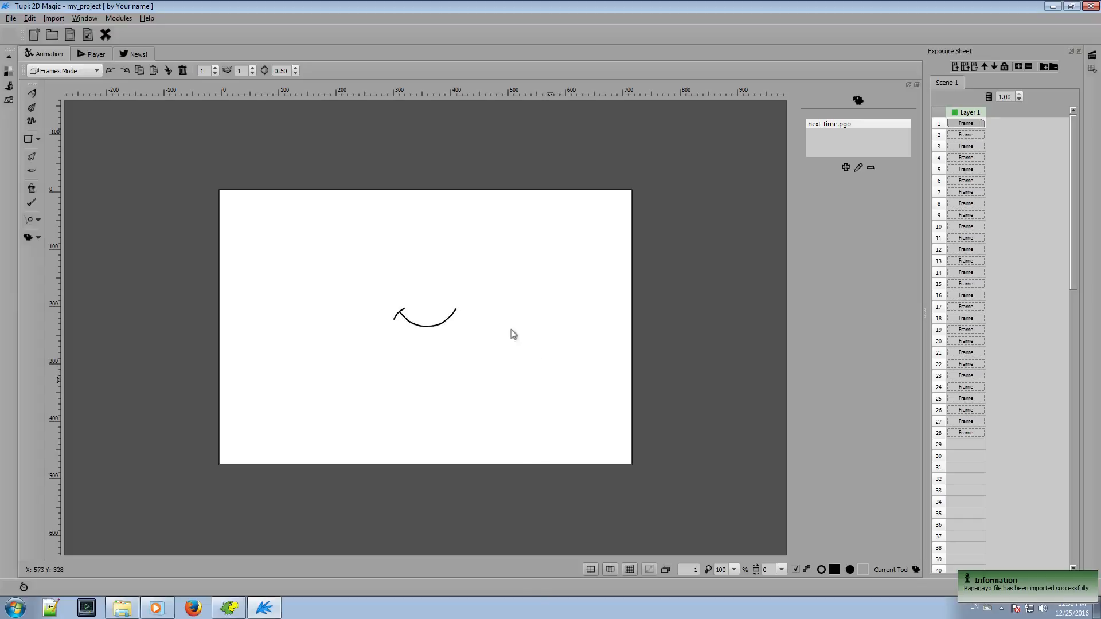
mouse_move(468, 405)
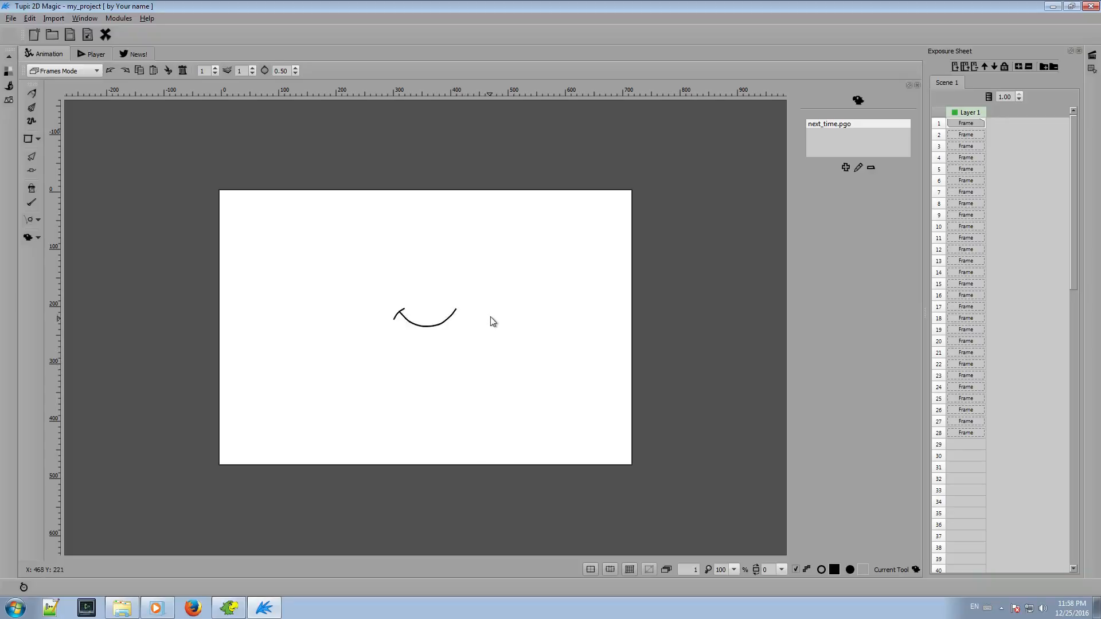
click(77, 54)
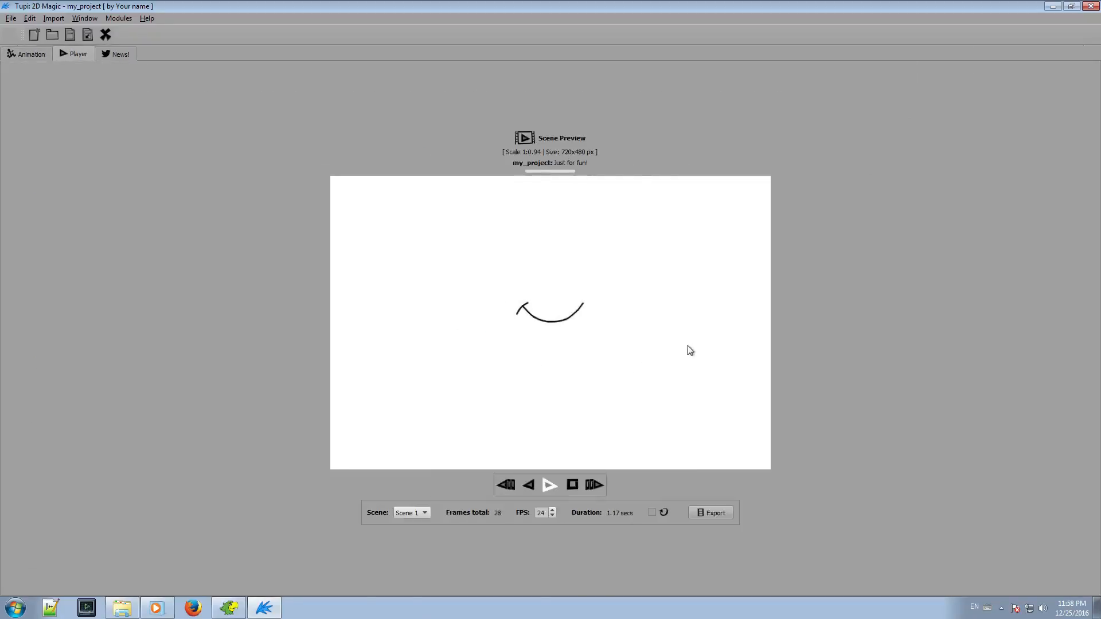
mouse_move(697, 353)
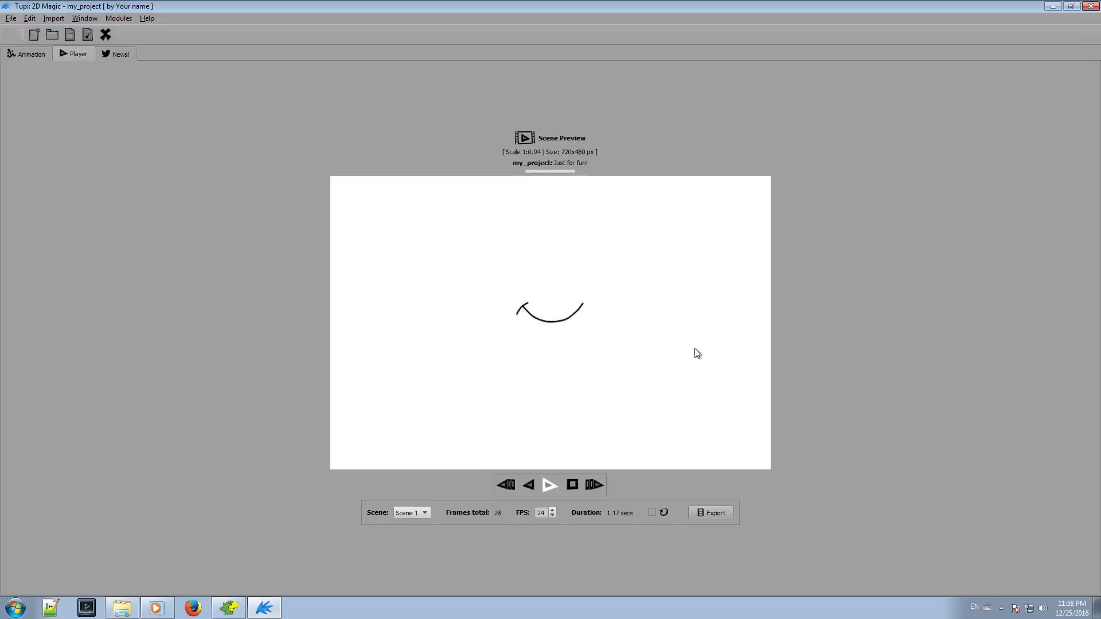
click(31, 54)
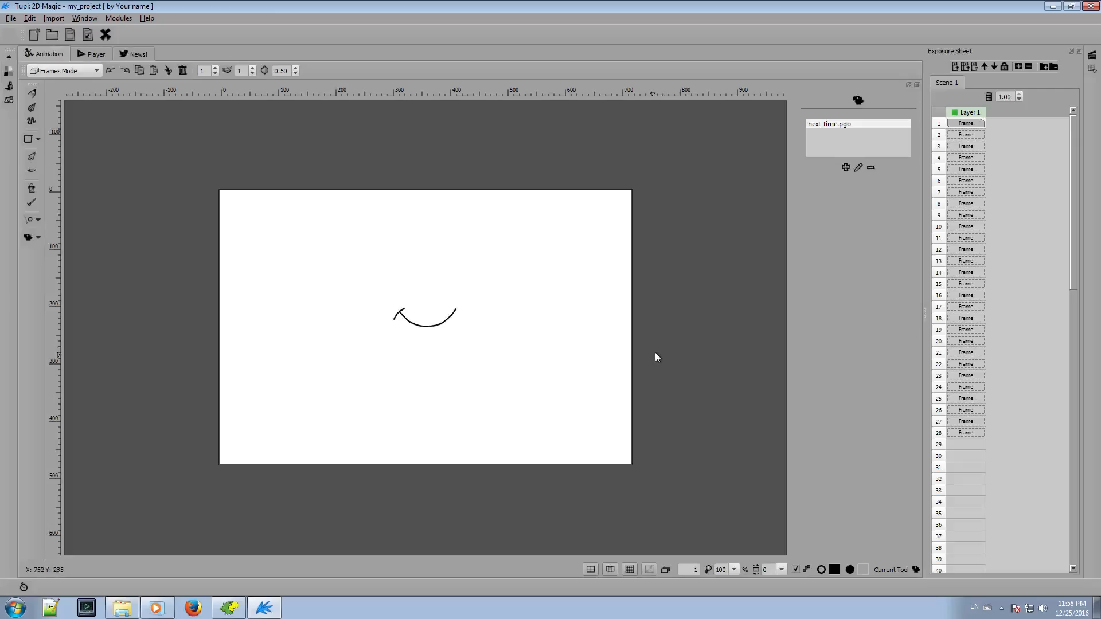
mouse_move(846, 186)
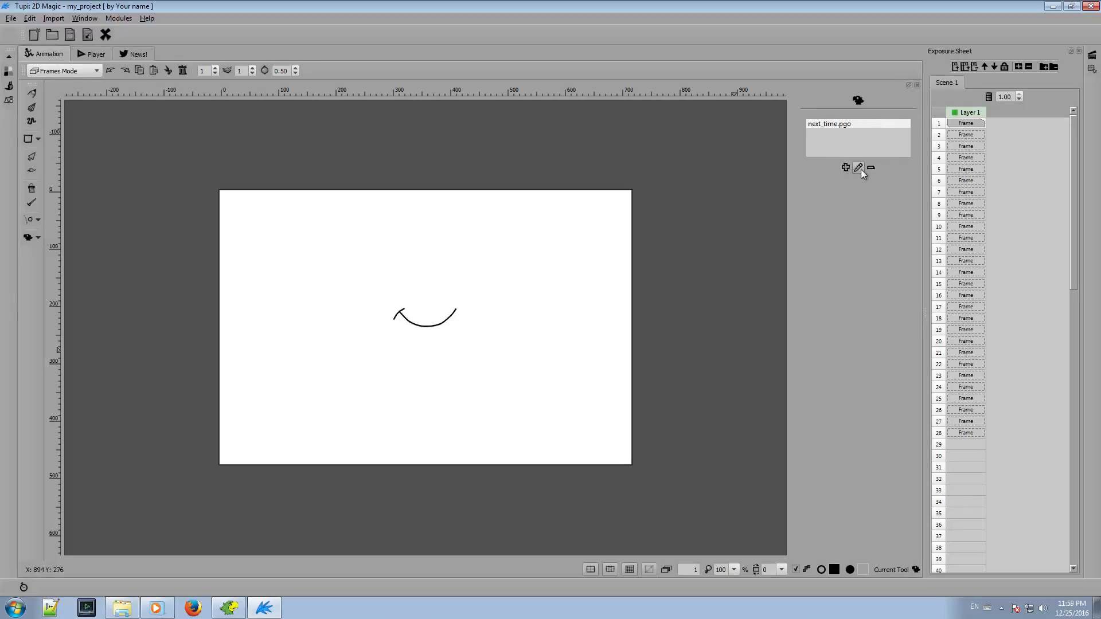
- Edit next_time.pgo and drag the mouth handle to the lower middle of the canvas
click(858, 167)
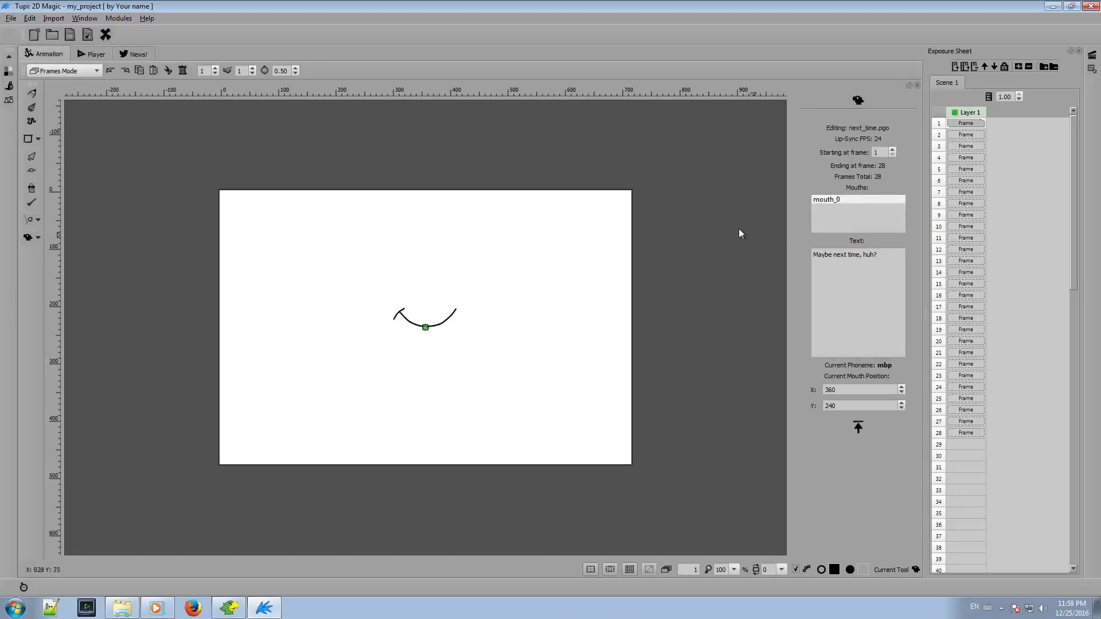
mouse_move(717, 337)
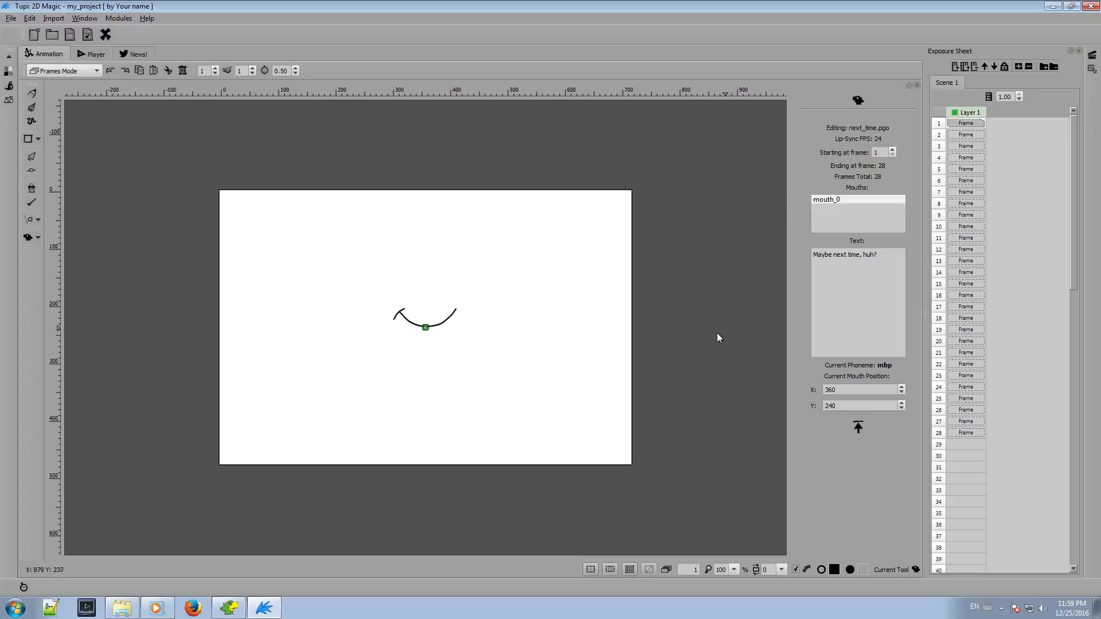
mouse_move(439, 358)
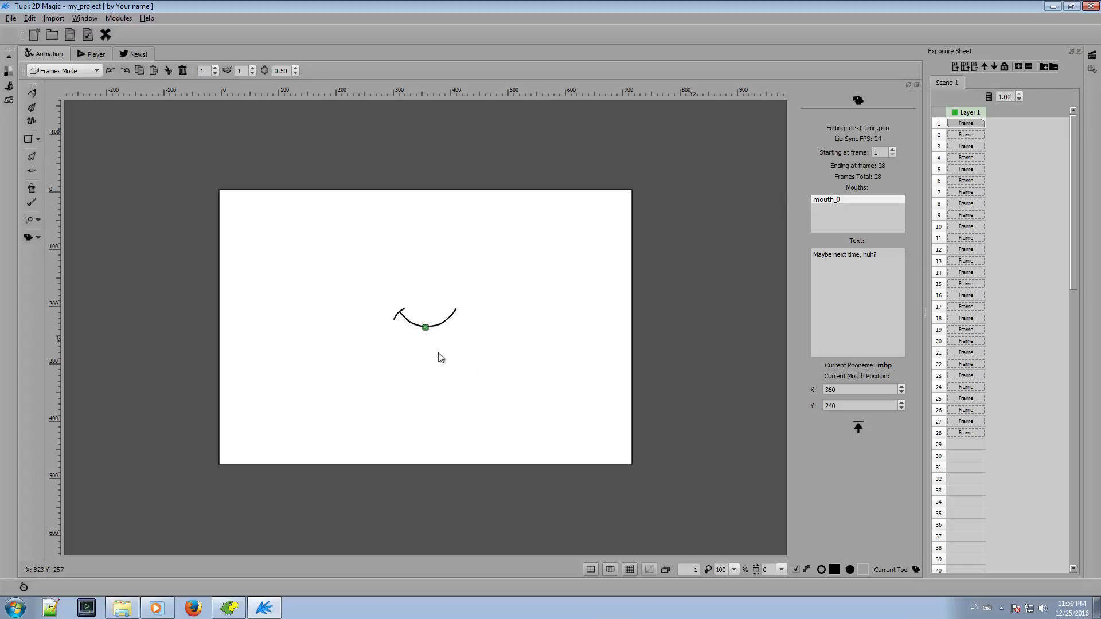
mouse_move(449, 358)
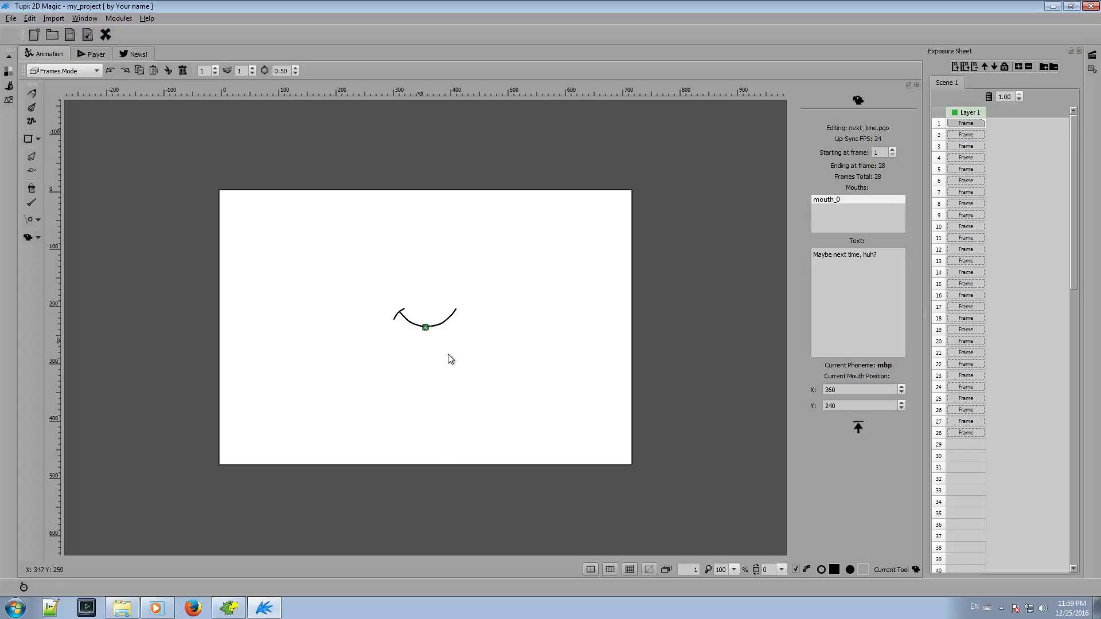
drag(424, 327, 470, 298)
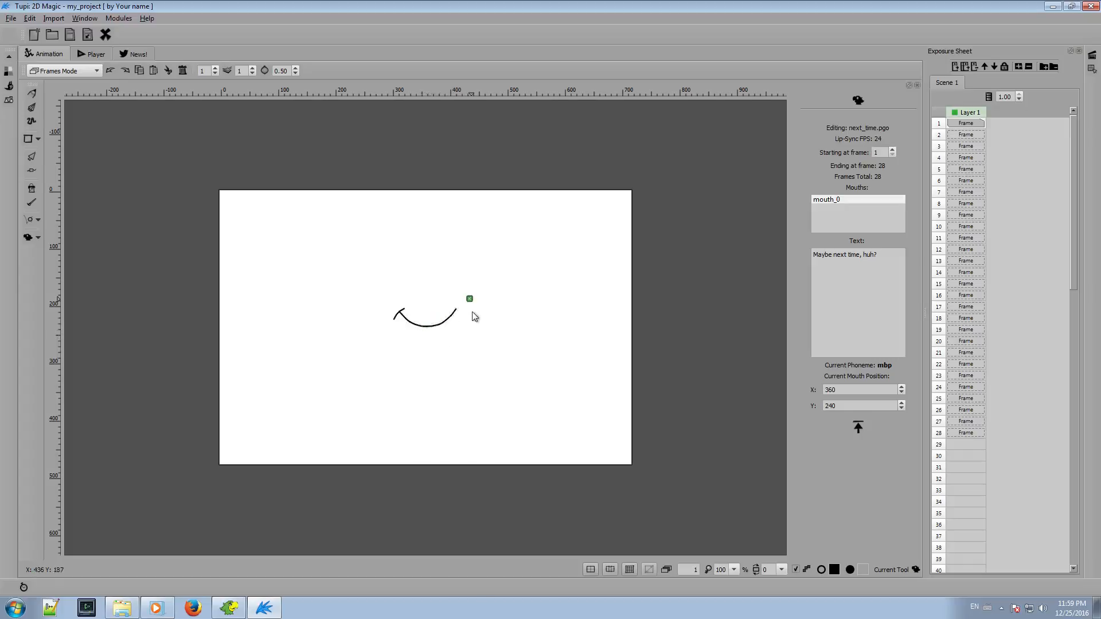
drag(470, 299, 398, 327)
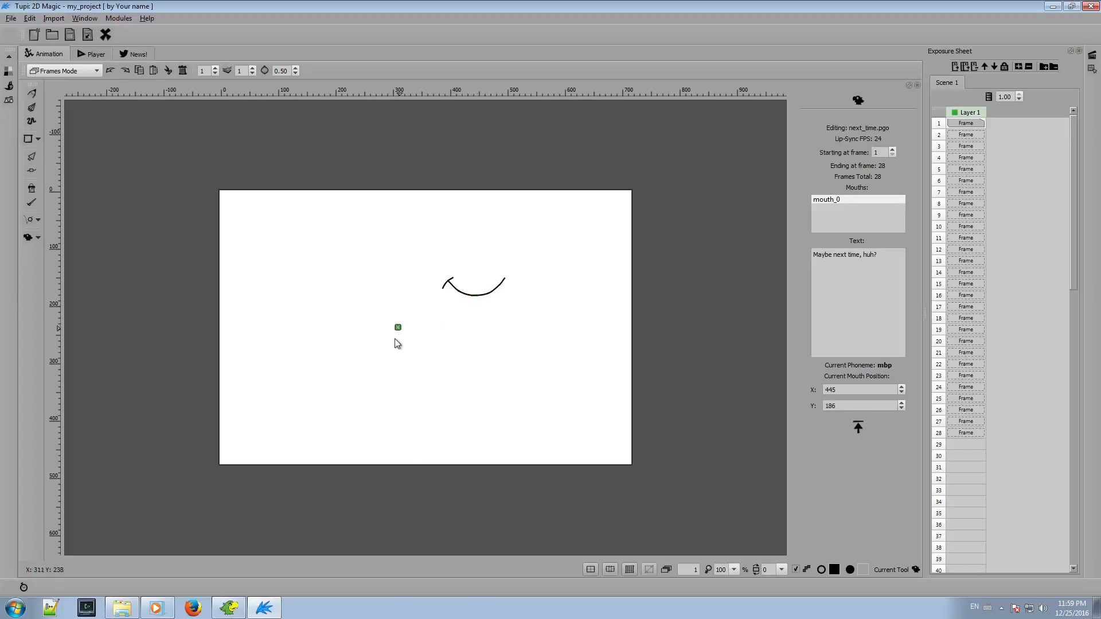
drag(398, 327, 437, 363)
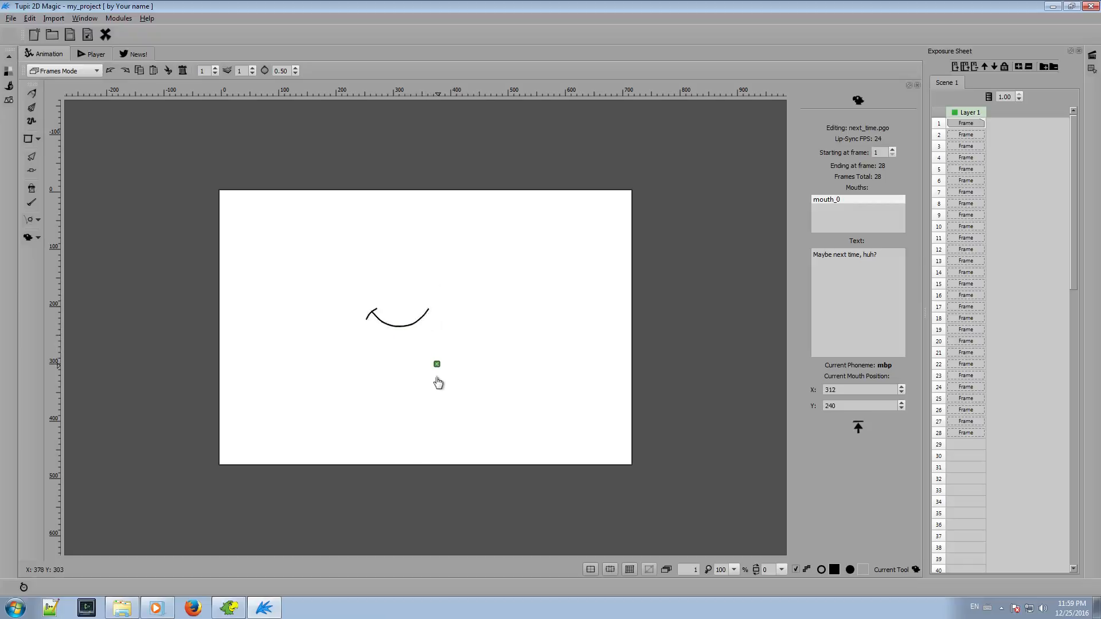
drag(435, 363, 437, 393)
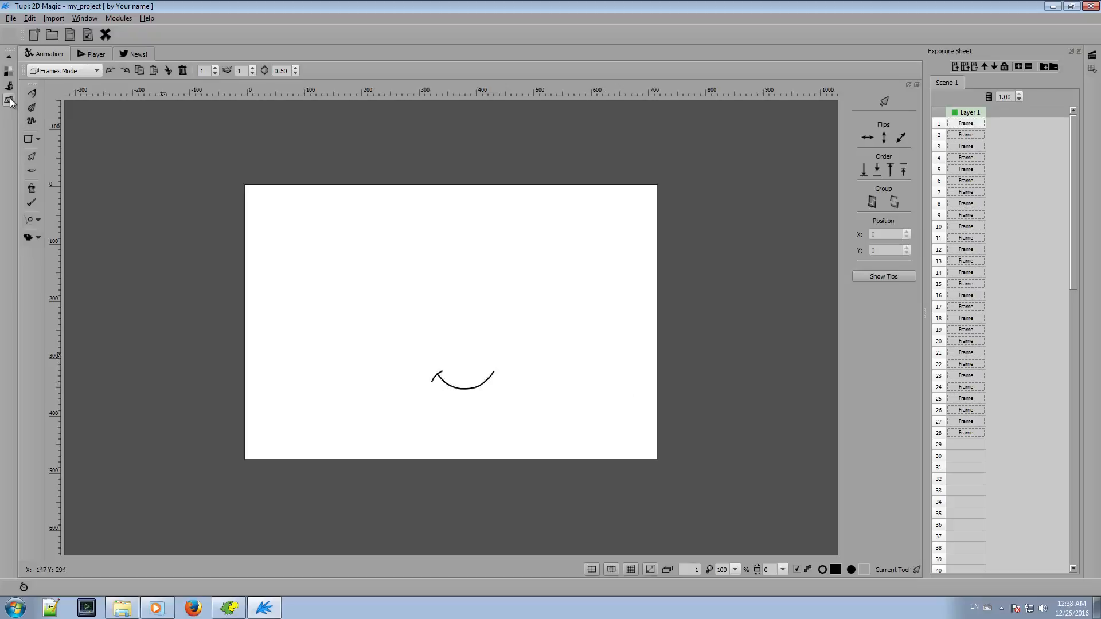
- Import eyes.png from the Library into the static background
click(63, 70)
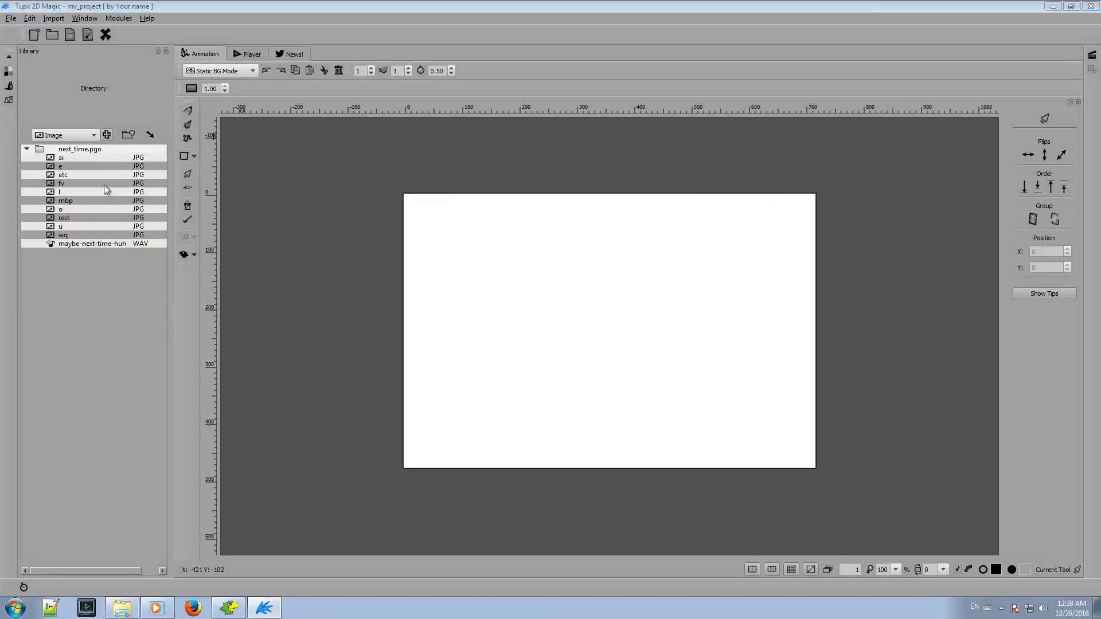
click(54, 19)
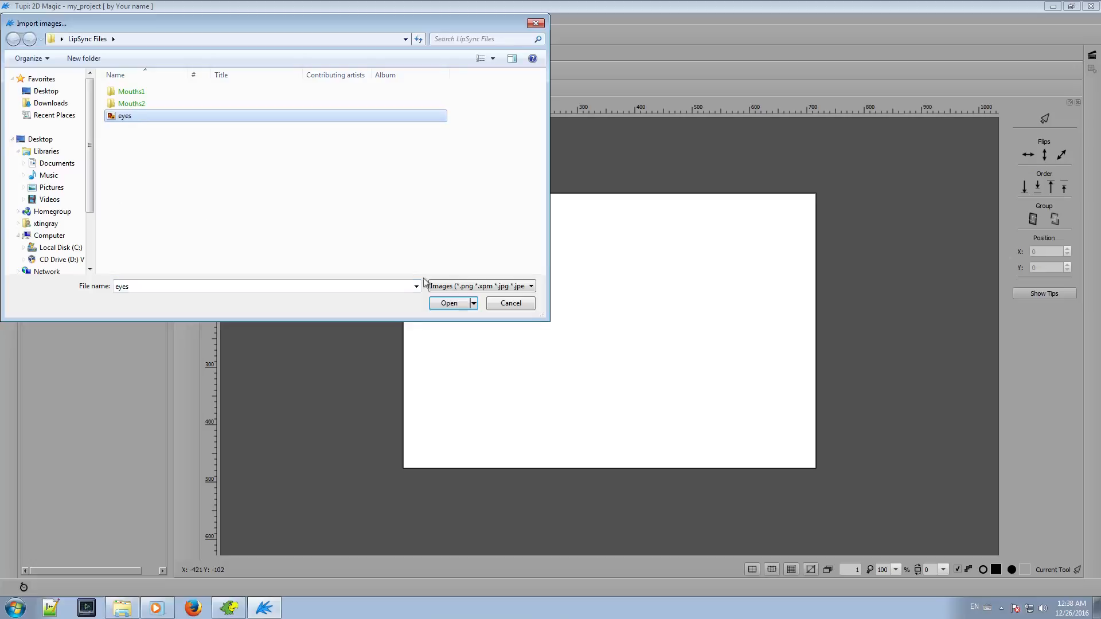
click(448, 303)
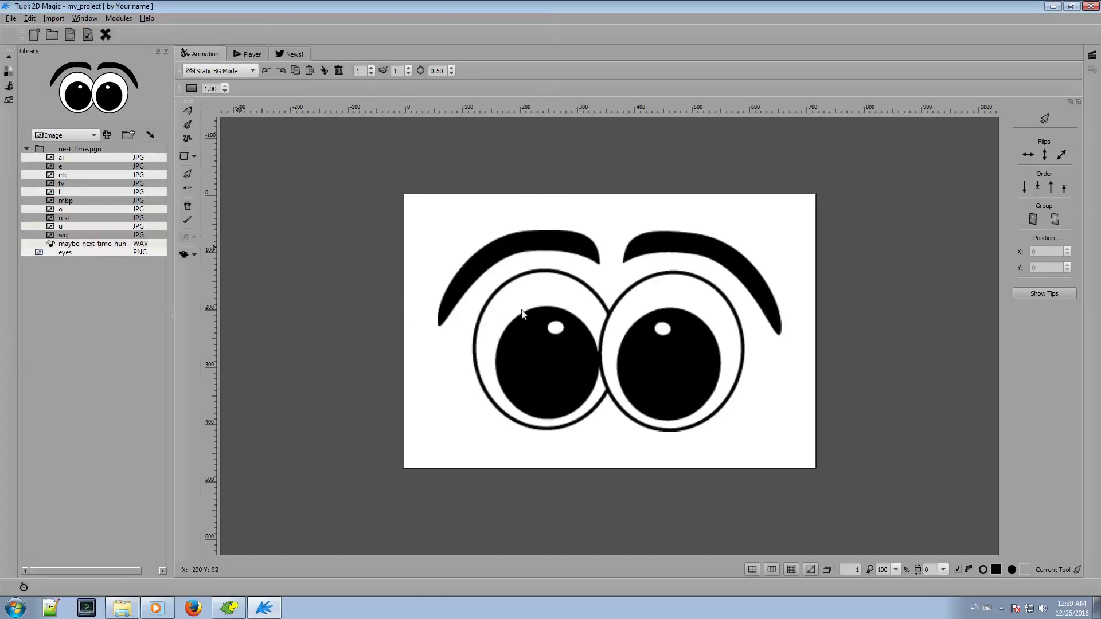
- Position the eyes image above the mouth and return to Frames Mode
click(523, 314)
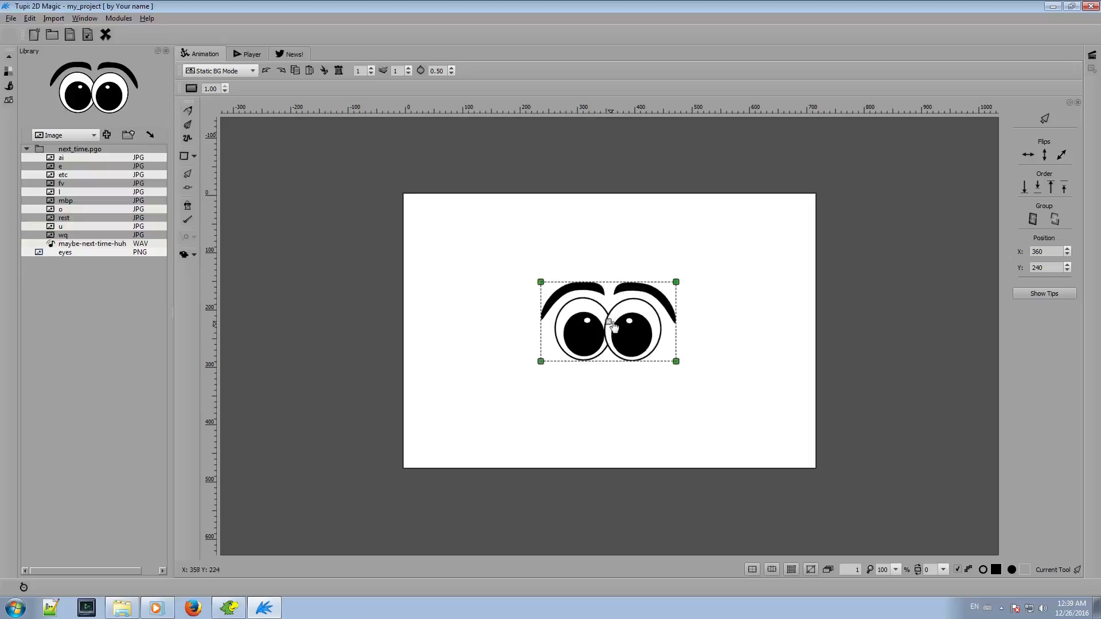
drag(608, 321, 627, 305)
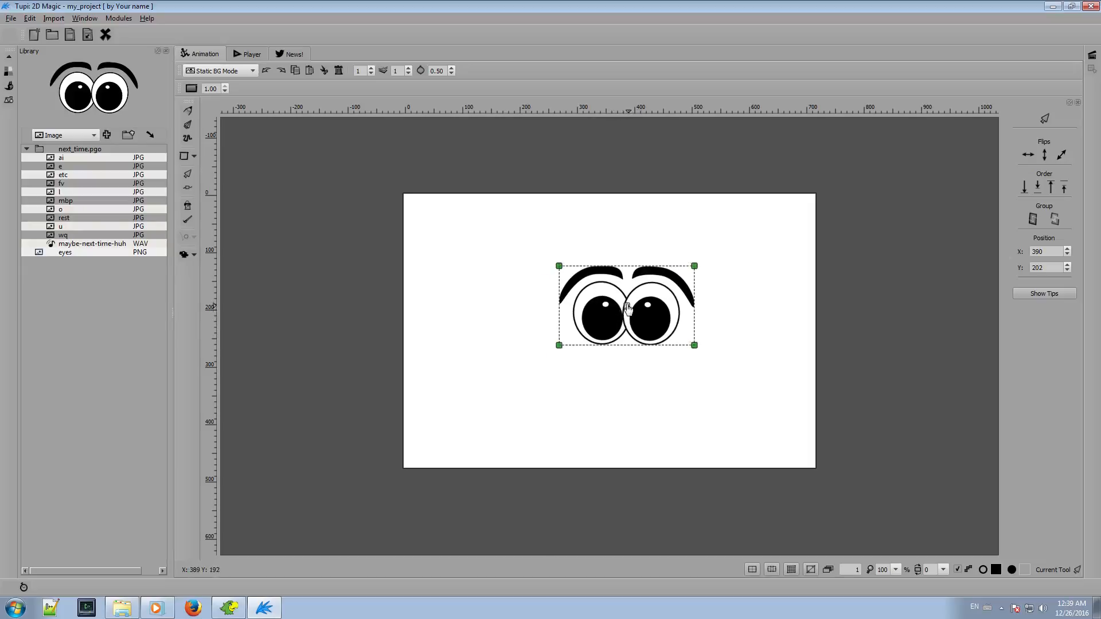
drag(627, 305, 622, 305)
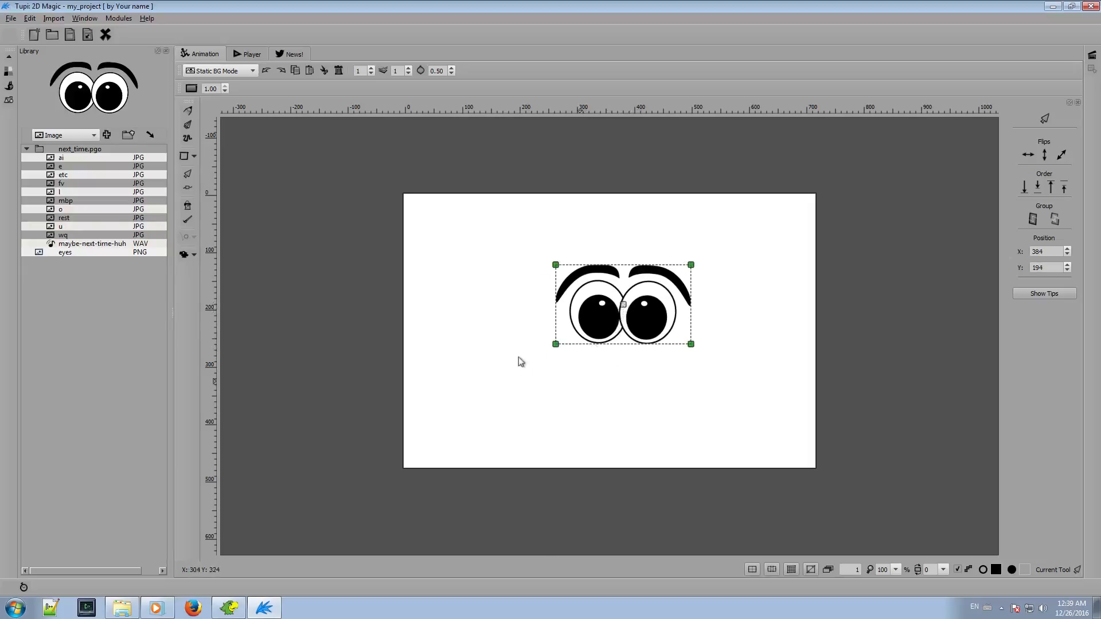
click(217, 70)
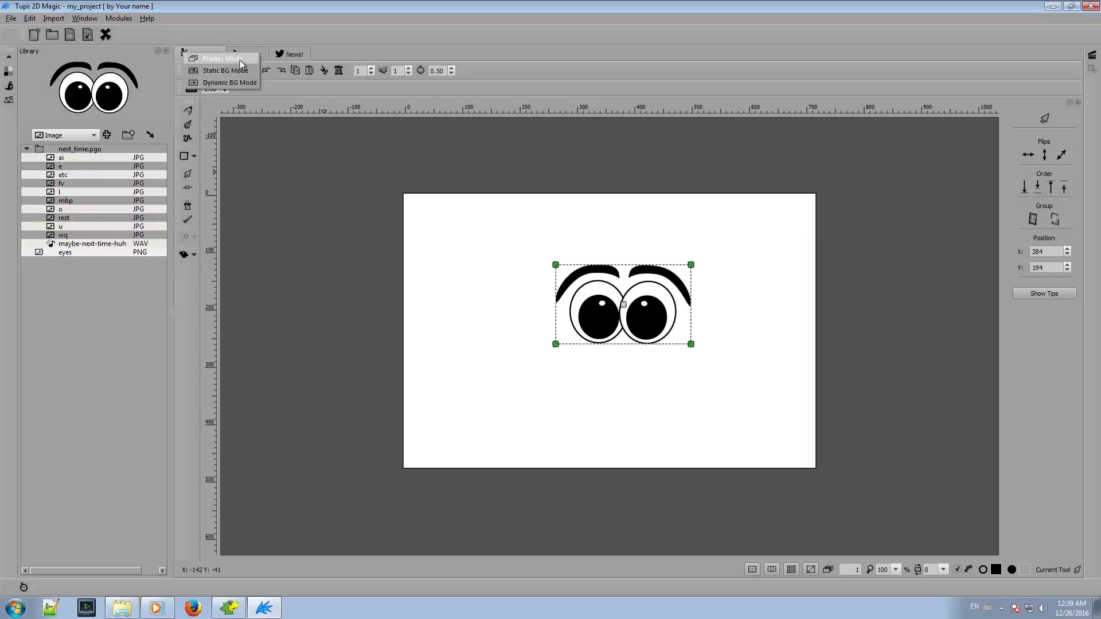
click(220, 58)
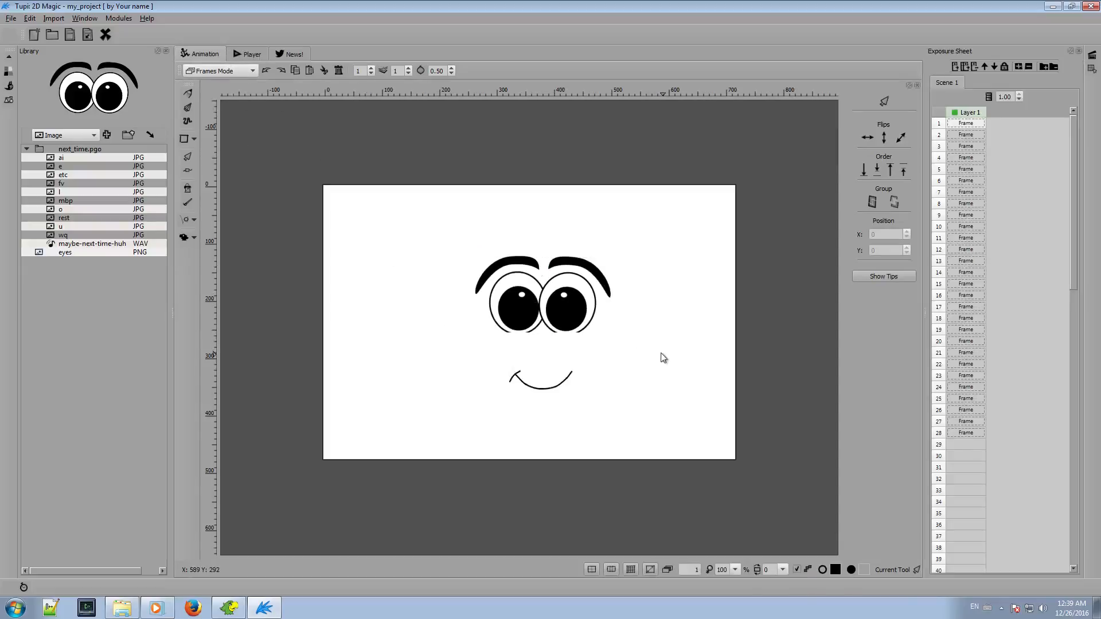